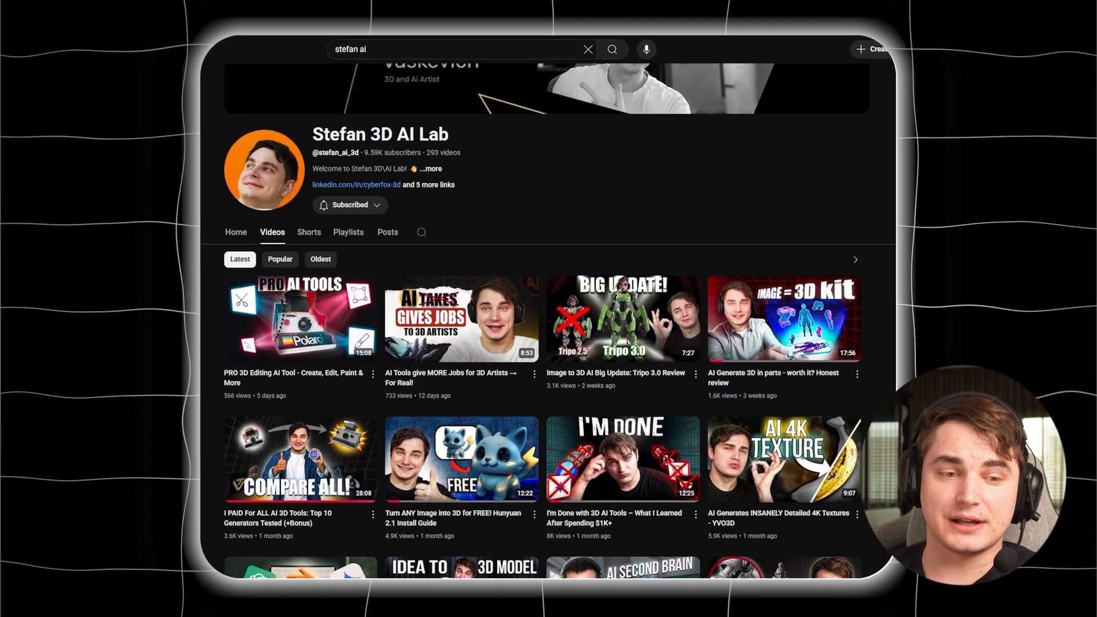
# Scroll down the Stefan 3D AI Lab channel's Videos list on YouTube.
pyautogui.scroll(-3)
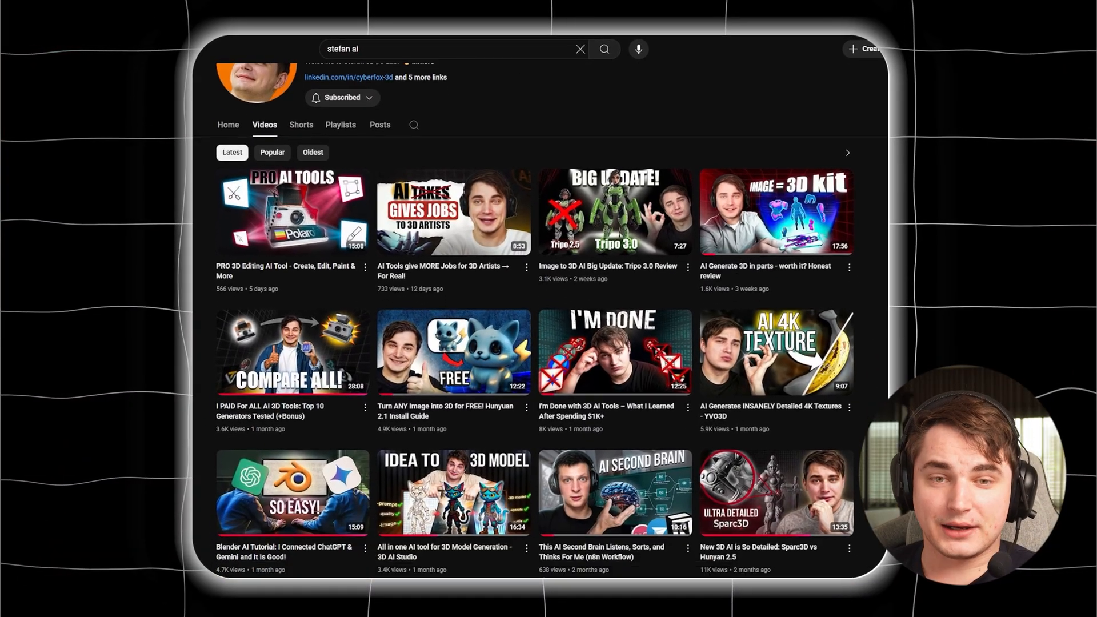
pyautogui.scroll(-3)
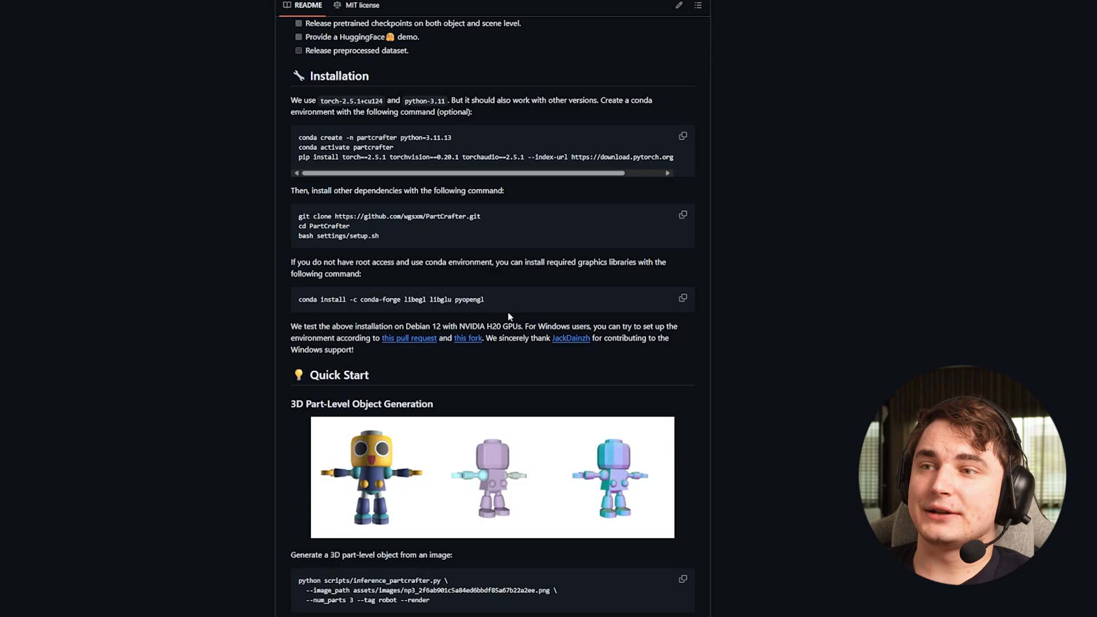
# Scroll further through the PartCrafter README's installation instructions.
pyautogui.scroll(-3)
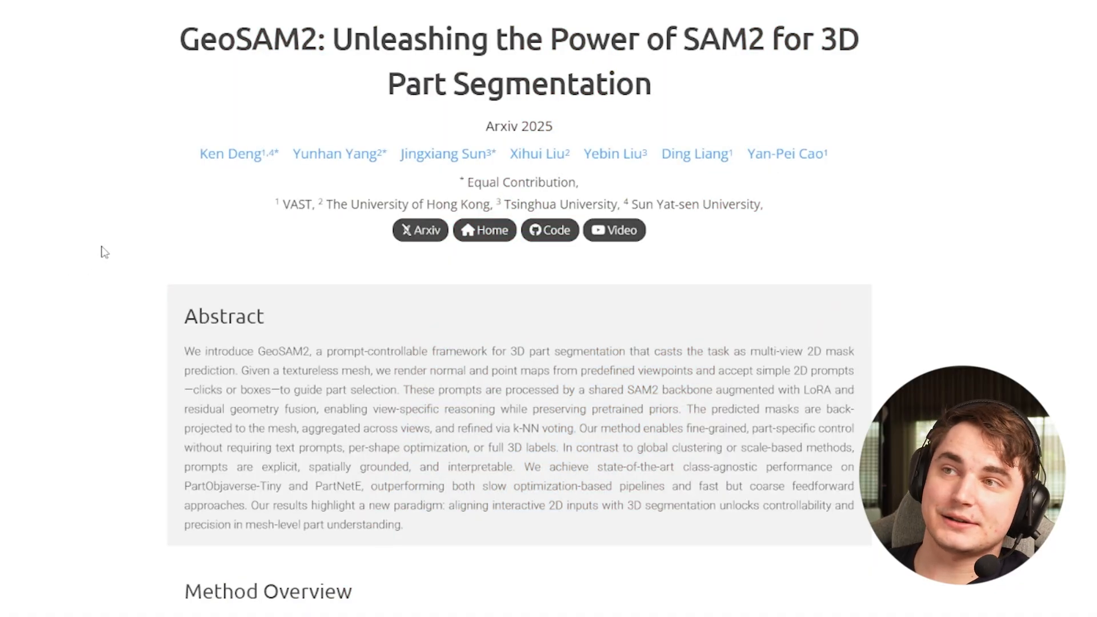
# Review GeoSAM2's Hierarchical Segmentation and Segmentation Results comparison sections.
pyautogui.scroll(-3)
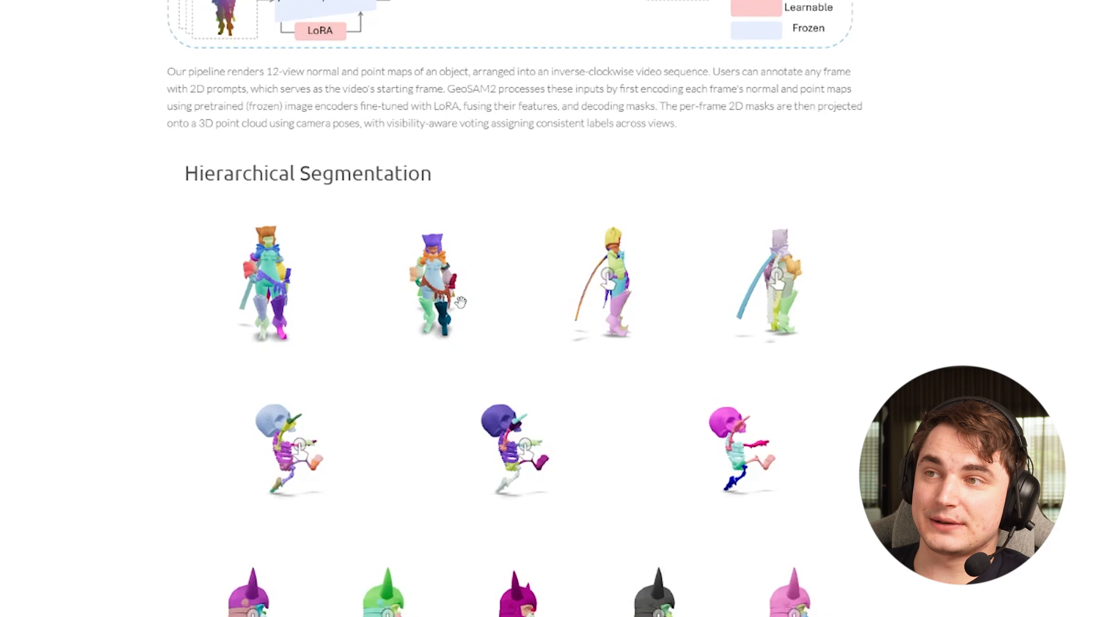
pyautogui.scroll(-3)
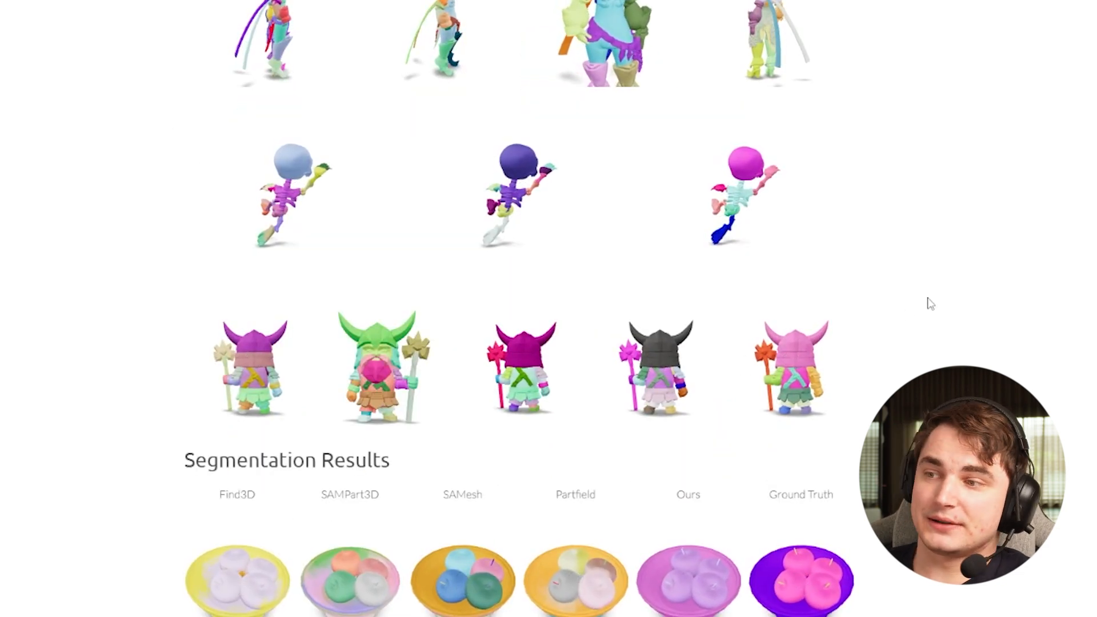
pyautogui.scroll(-3)
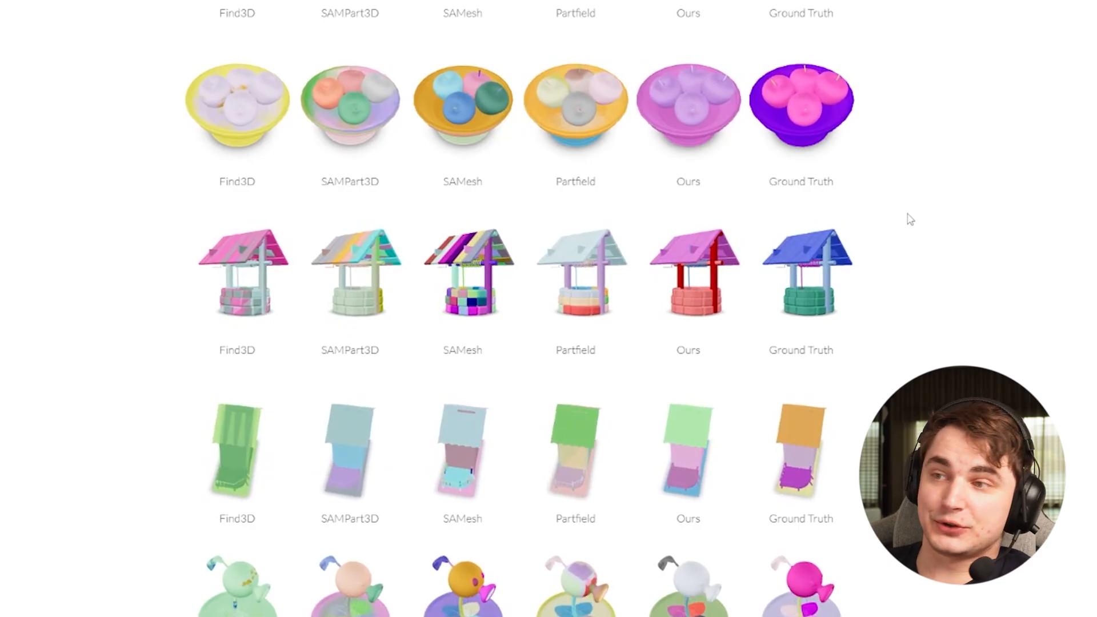
pyautogui.scroll(-3)
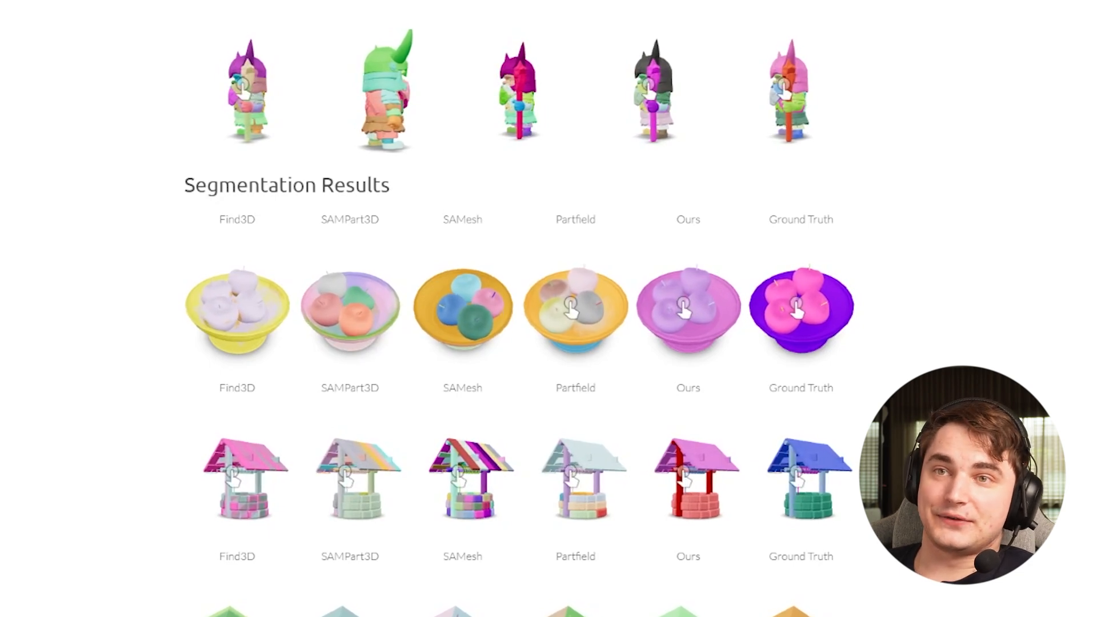
pyautogui.scroll(3)
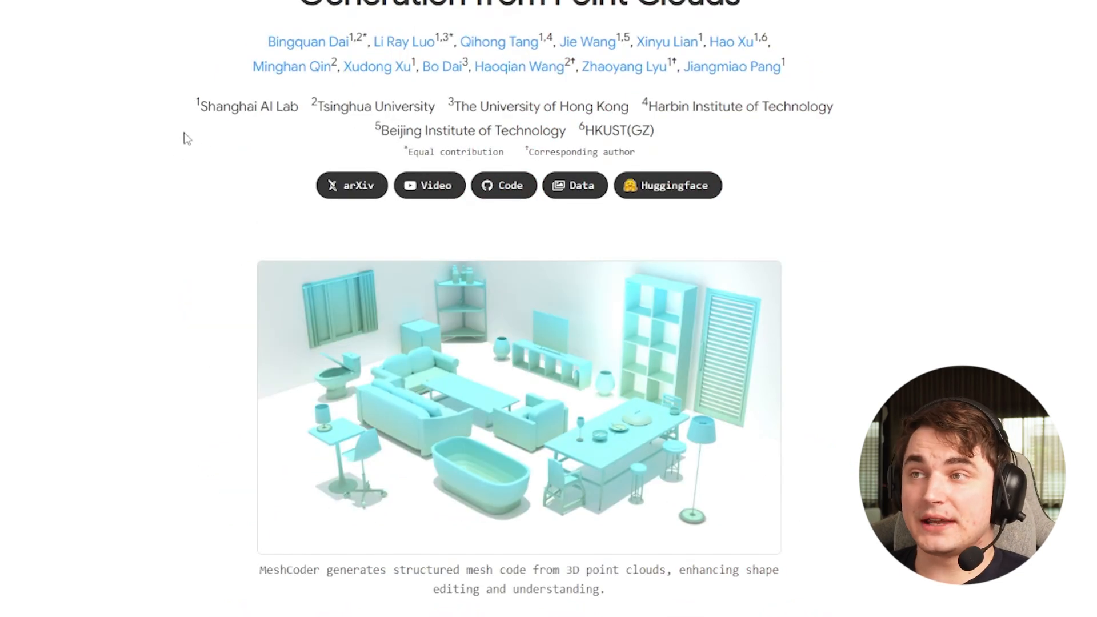
# Read through MeshCoder's Abstract, Video and Generated Code sections down to the sofa code.
pyautogui.scroll(-3)
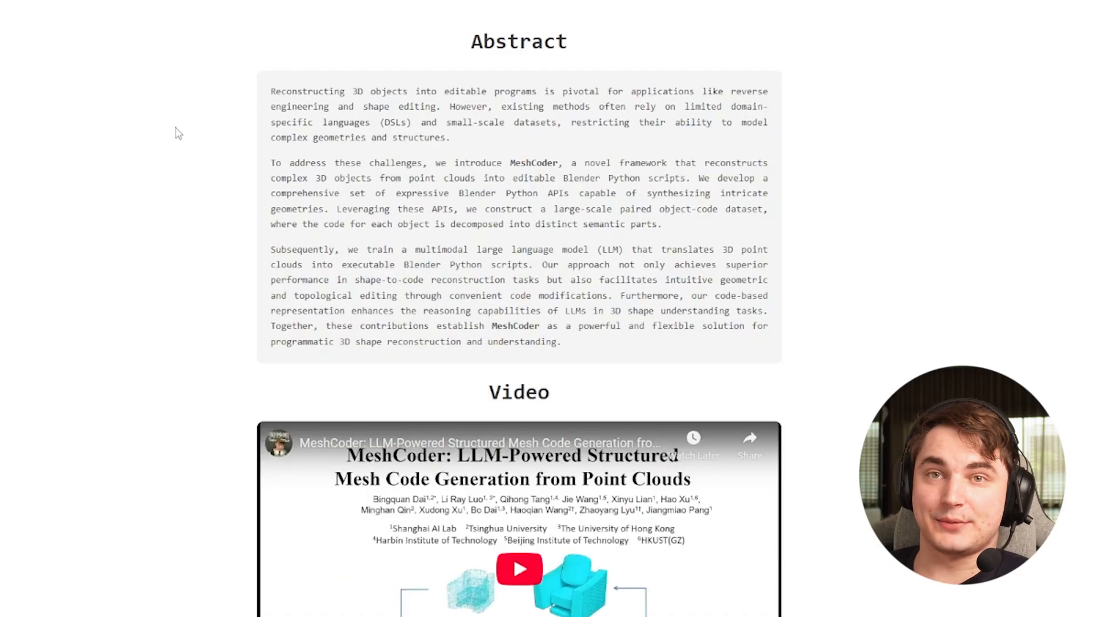
pyautogui.scroll(-3)
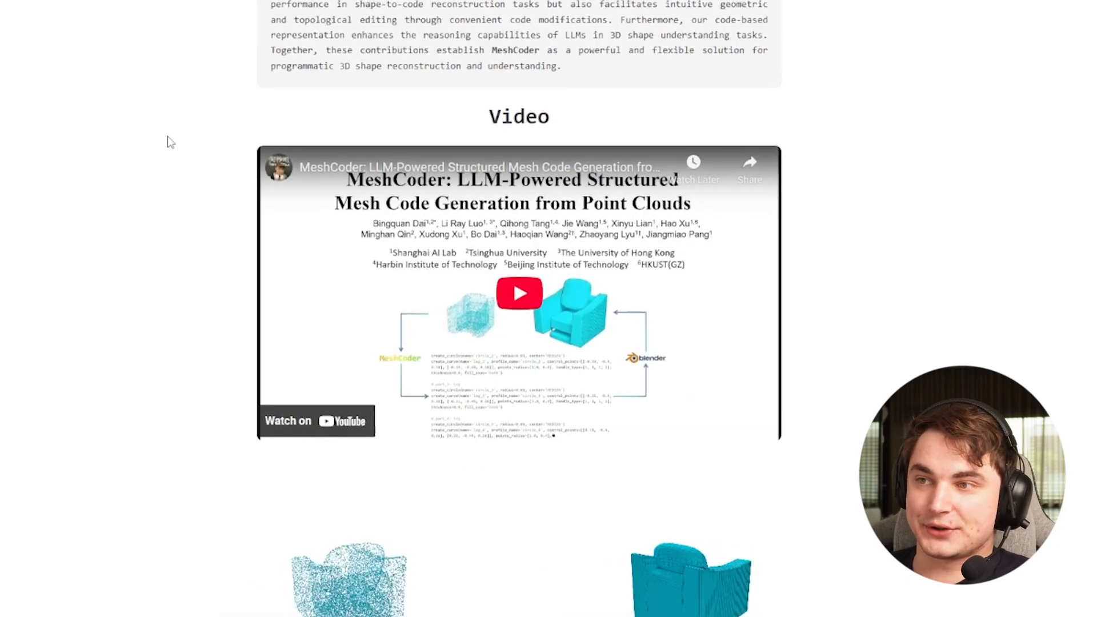
pyautogui.scroll(-3)
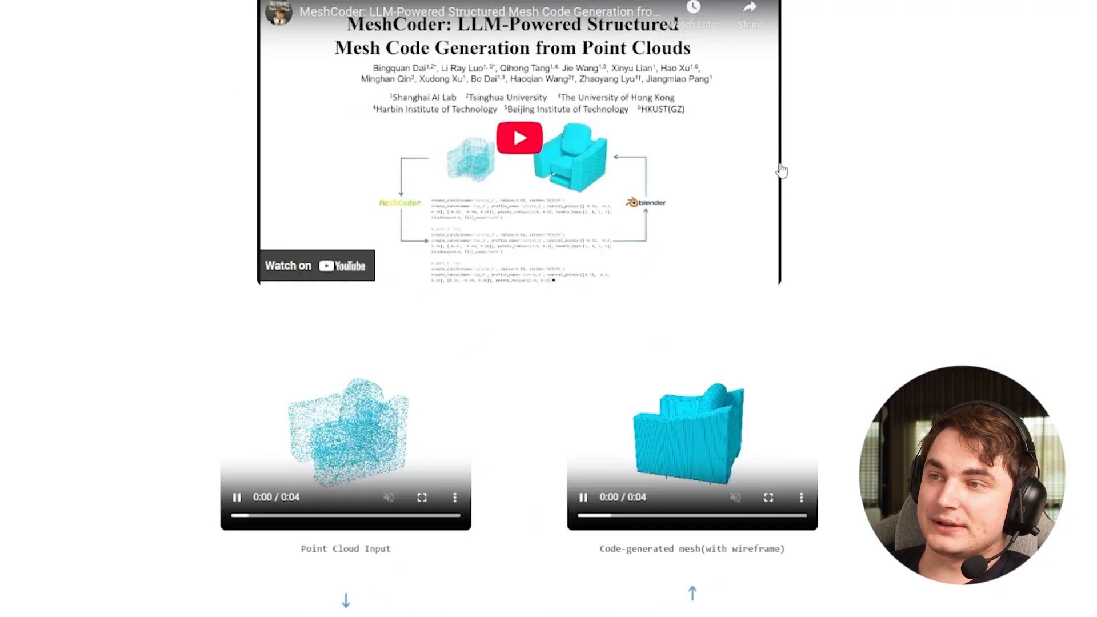
pyautogui.scroll(-3)
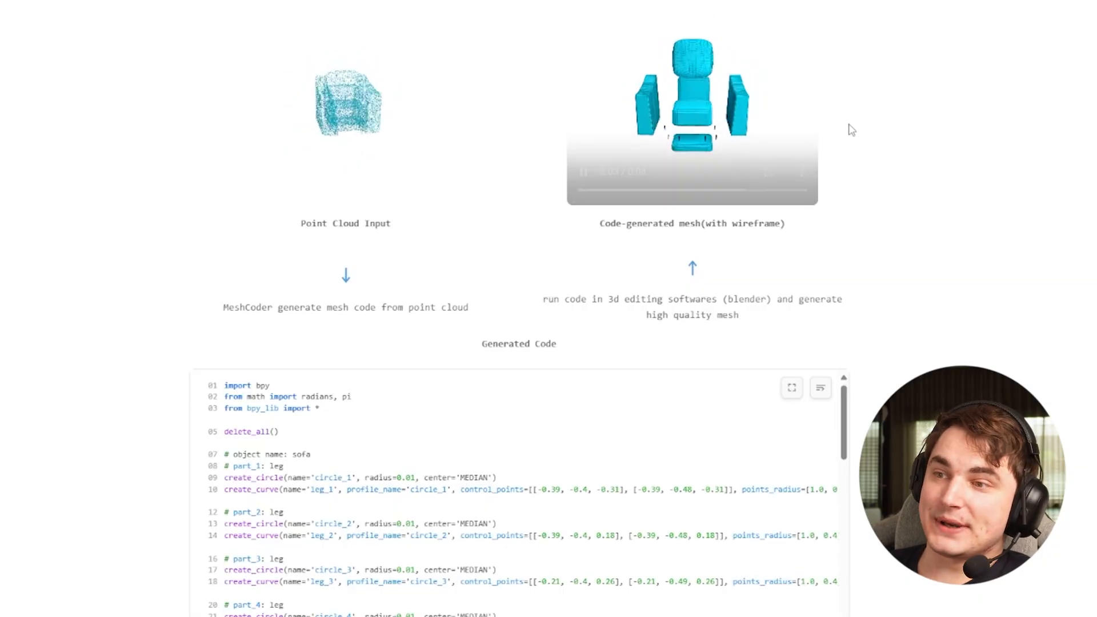
pyautogui.scroll(-3)
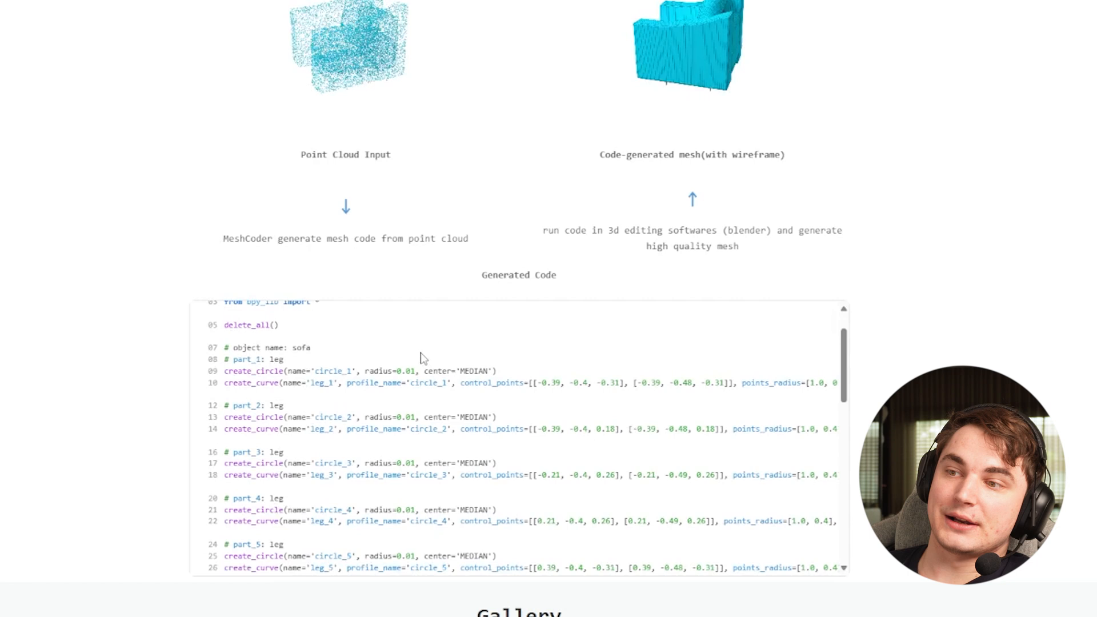
pyautogui.scroll(-3)
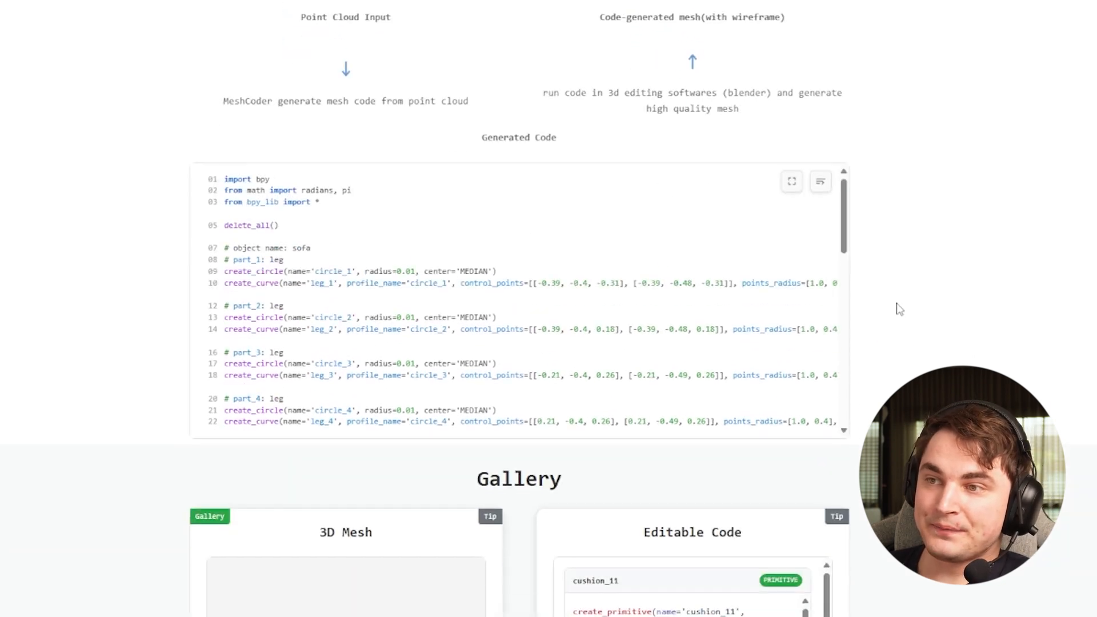
# Select text in the generated sofa code box, then review the Gallery, Shape Editing and Shape Understanding sections.
pyautogui.click(227, 272)
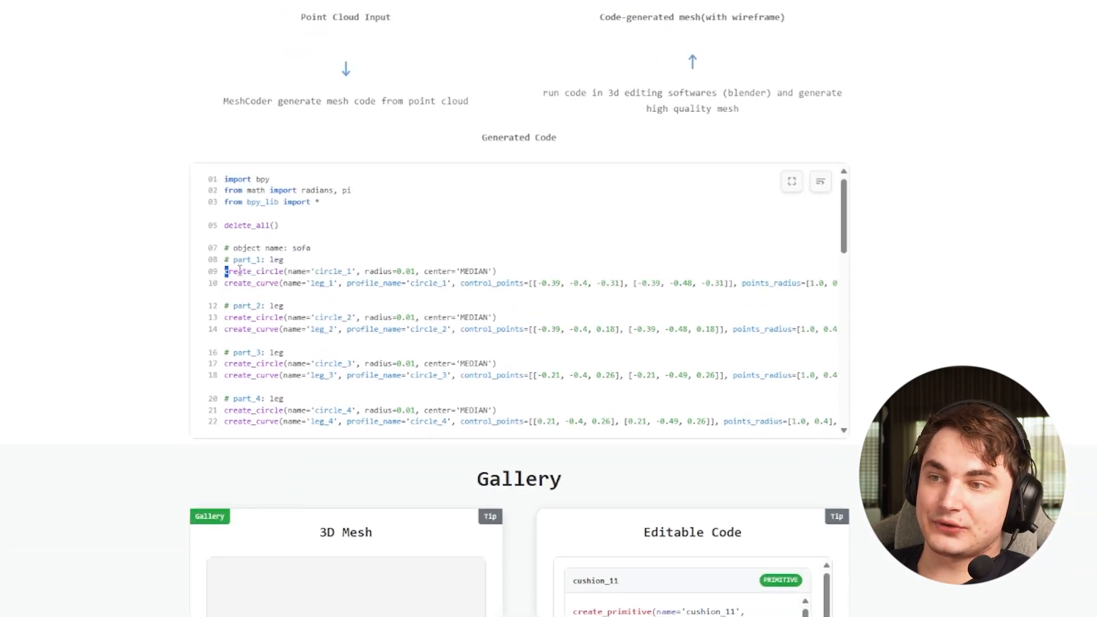
pyautogui.doubleClick(254, 271)
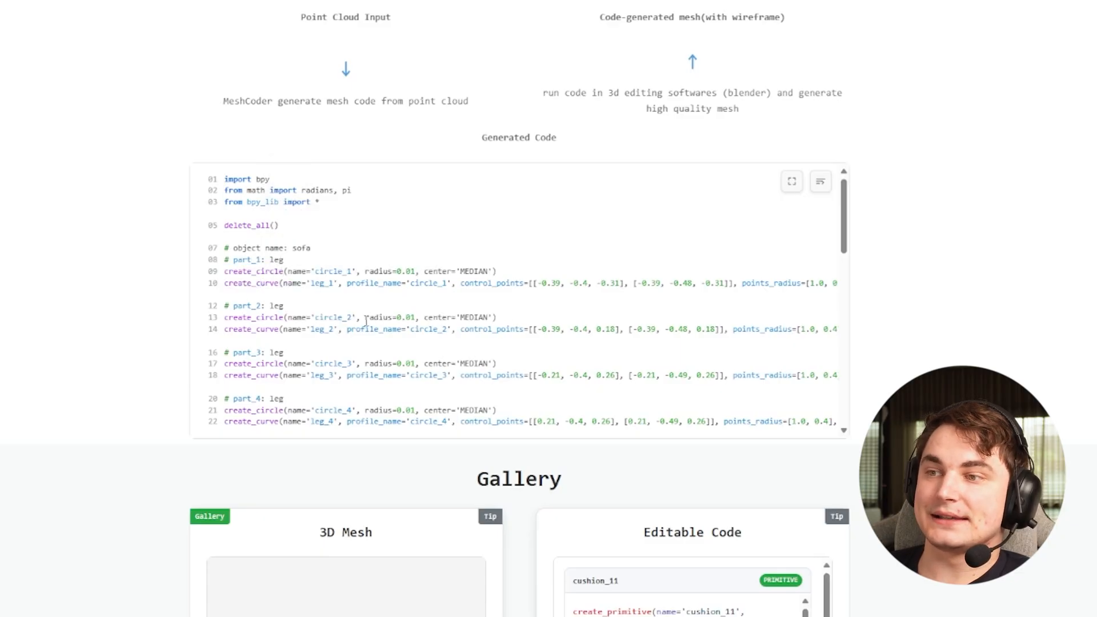
pyautogui.scroll(-3)
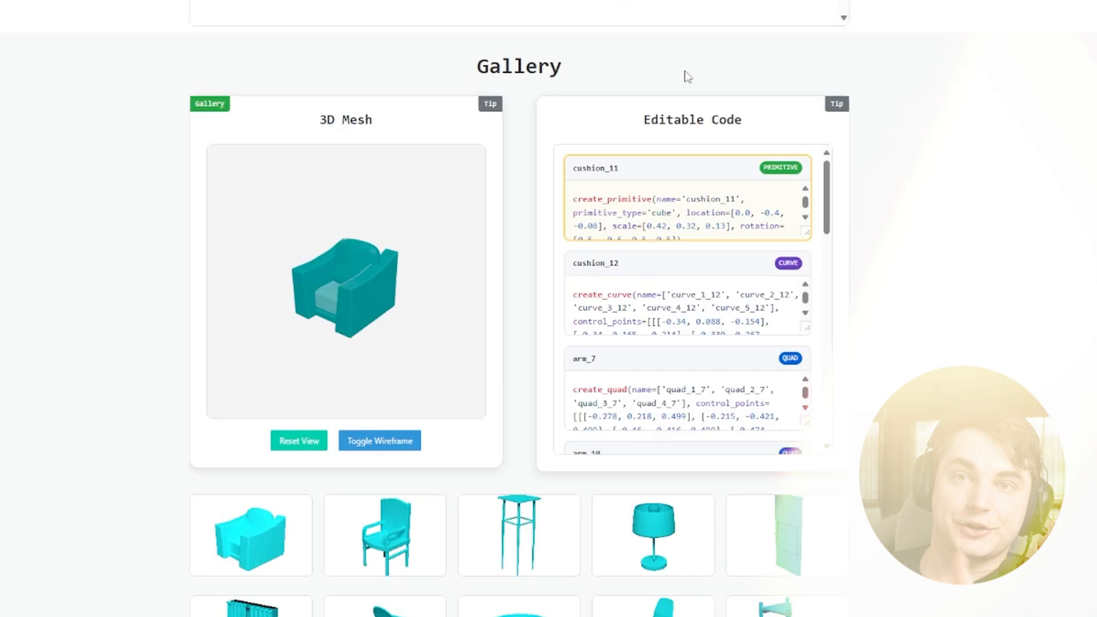
pyautogui.scroll(-3)
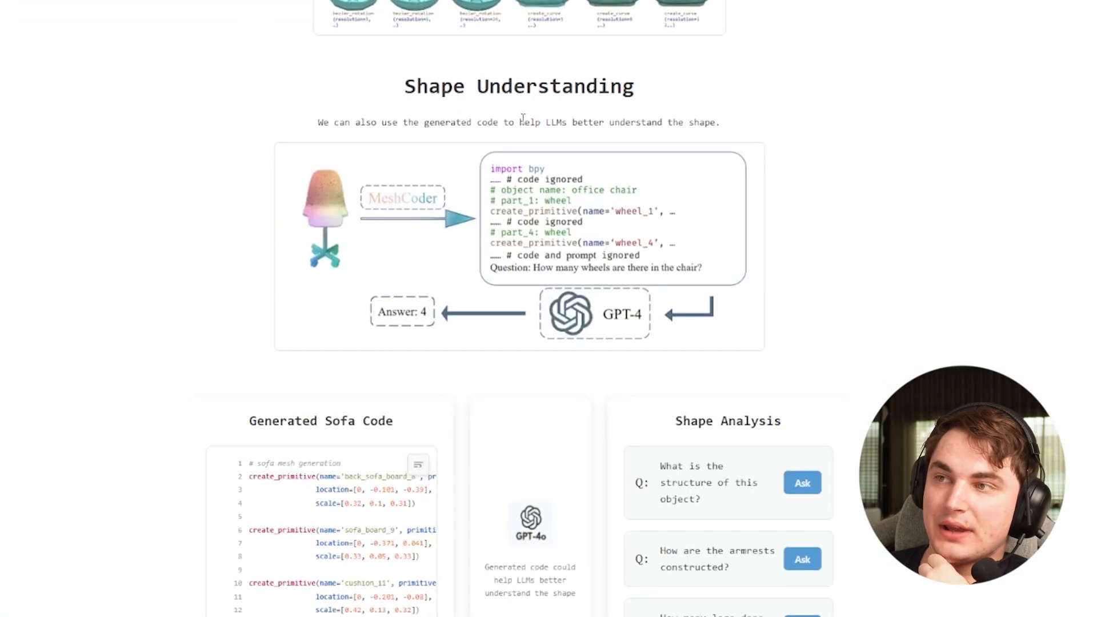
pyautogui.scroll(3)
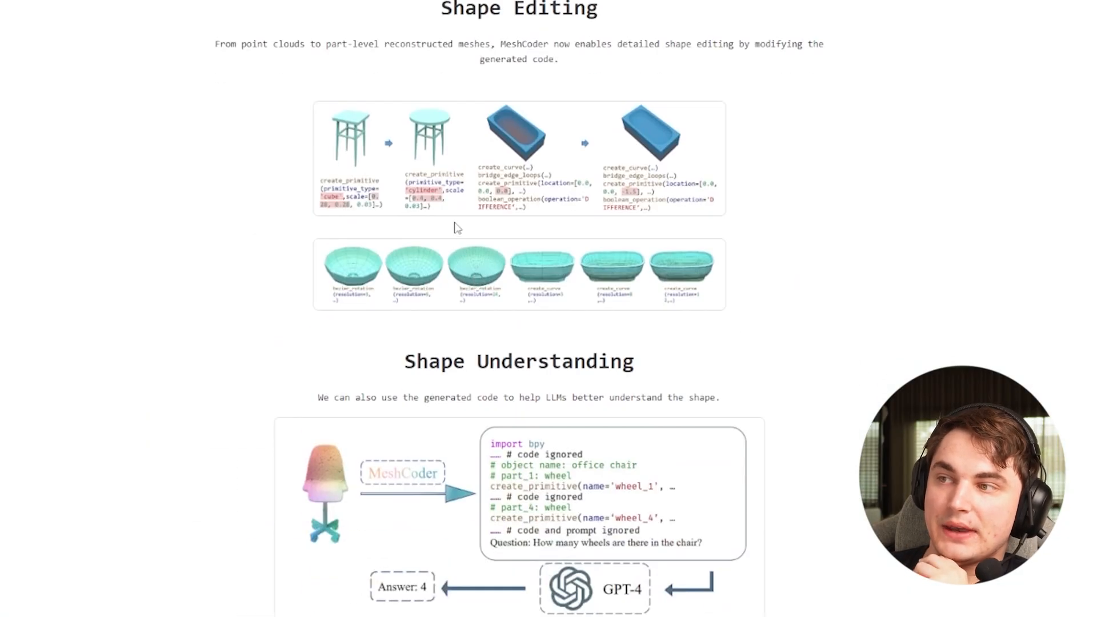
pyautogui.scroll(-3)
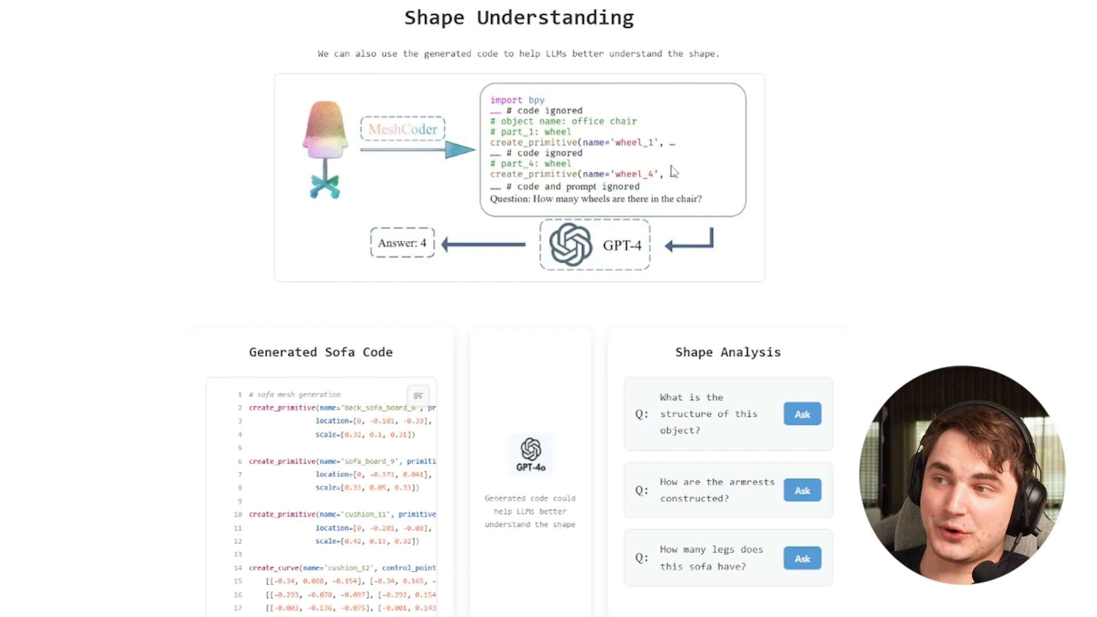
pyautogui.moveTo(553, 232)
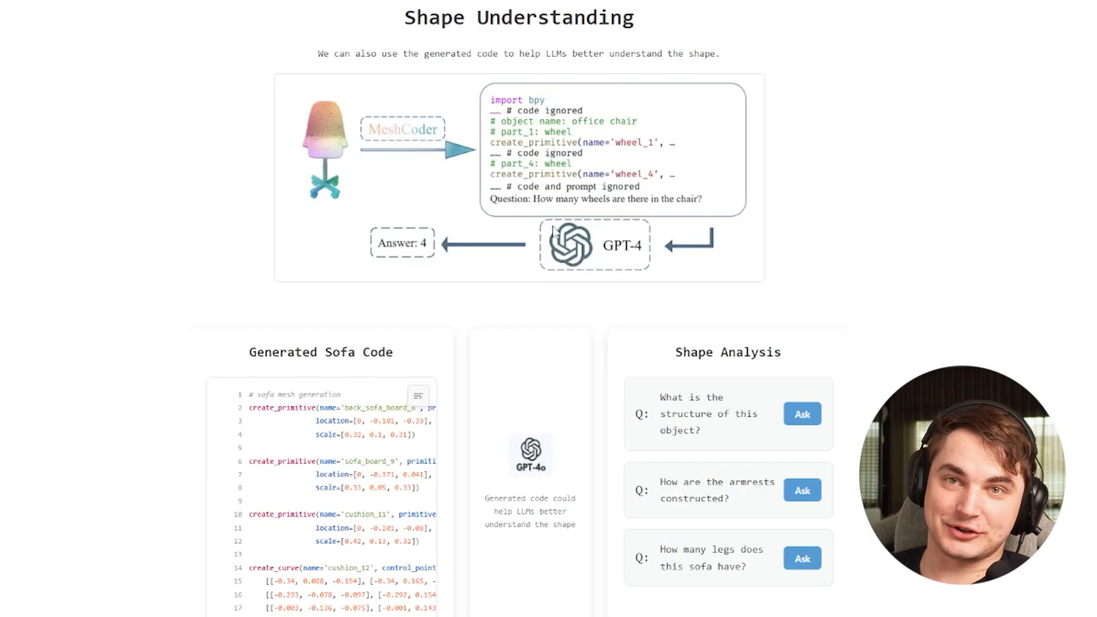
pyautogui.moveTo(771, 243)
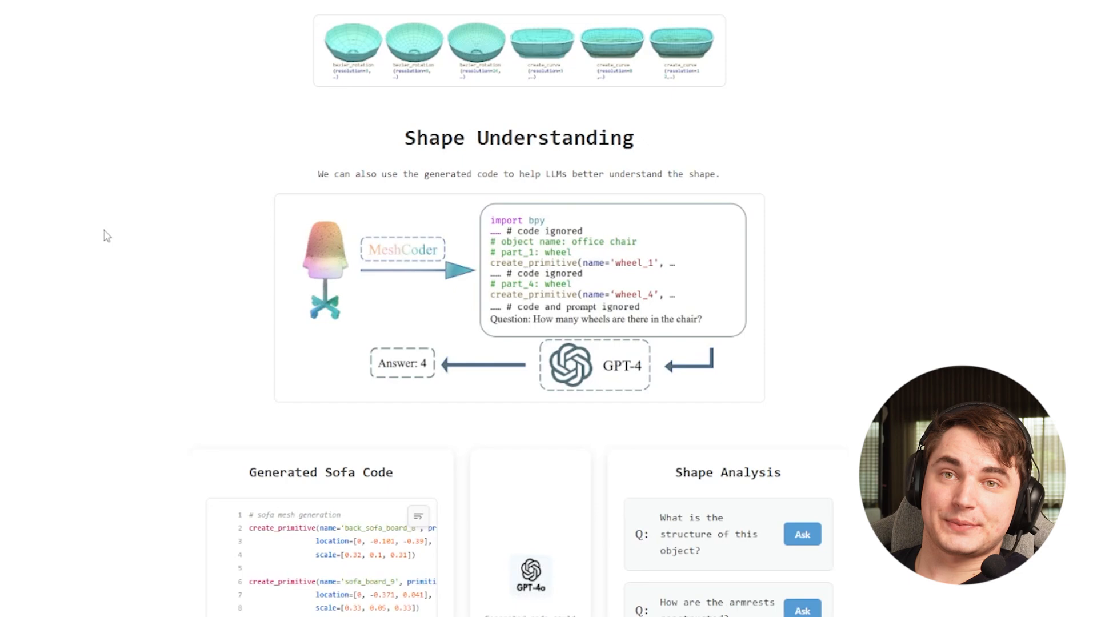
pyautogui.moveTo(157, 224)
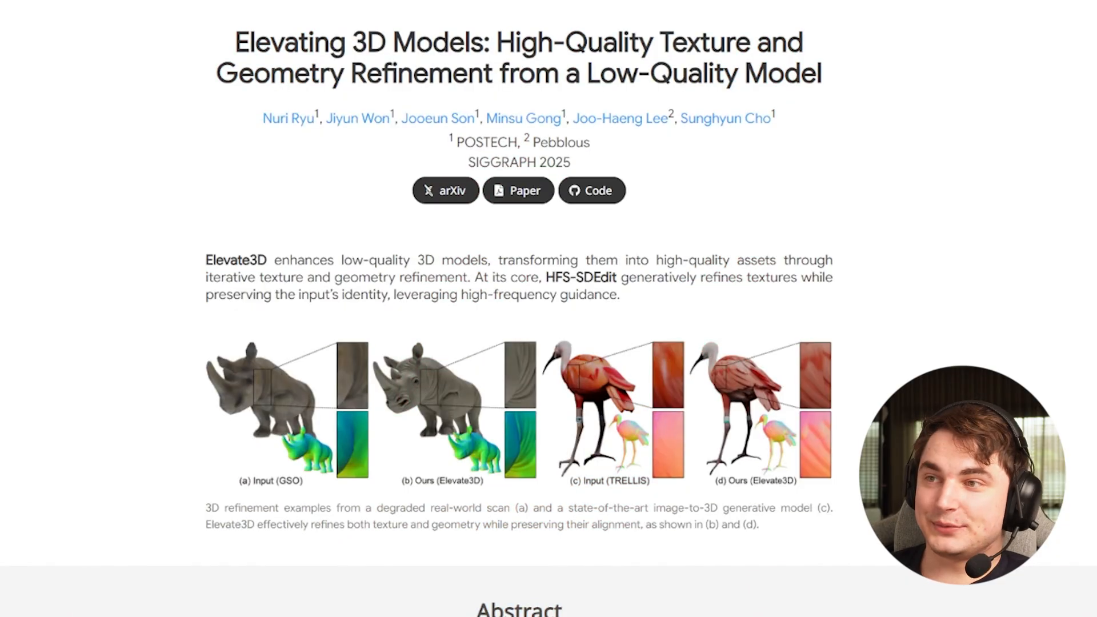
pyautogui.moveTo(316, 313)
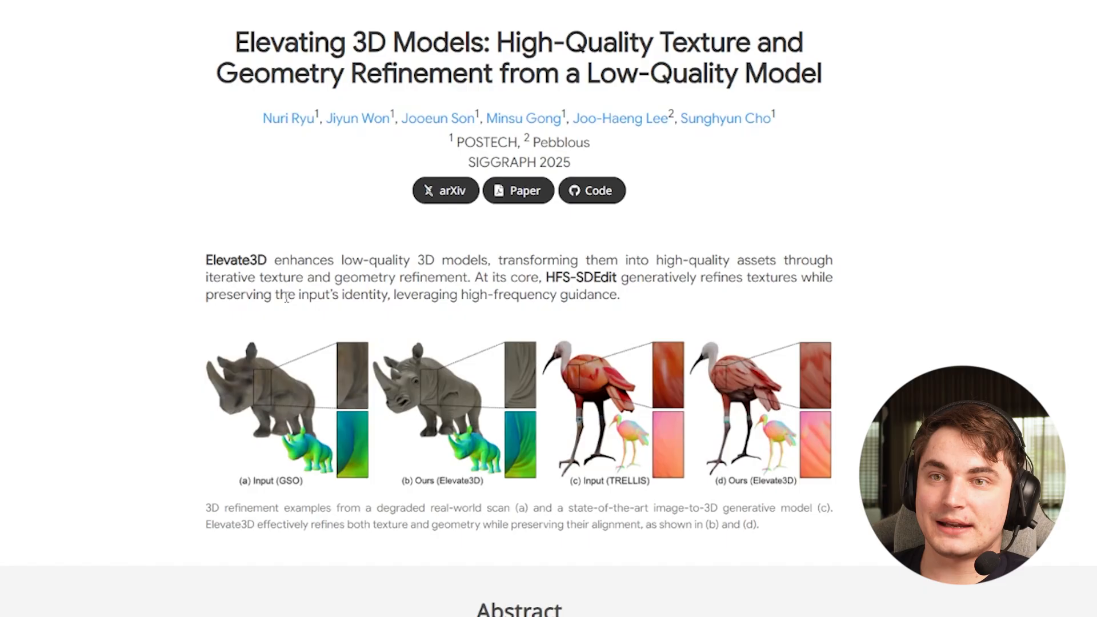
pyautogui.moveTo(25, 421)
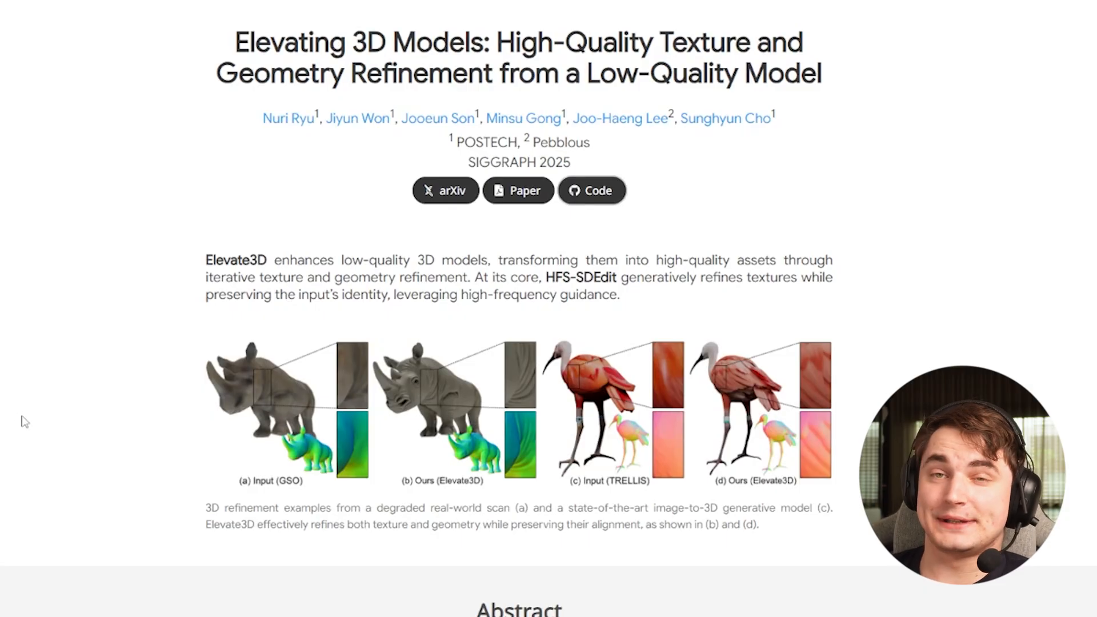
pyautogui.moveTo(37, 439)
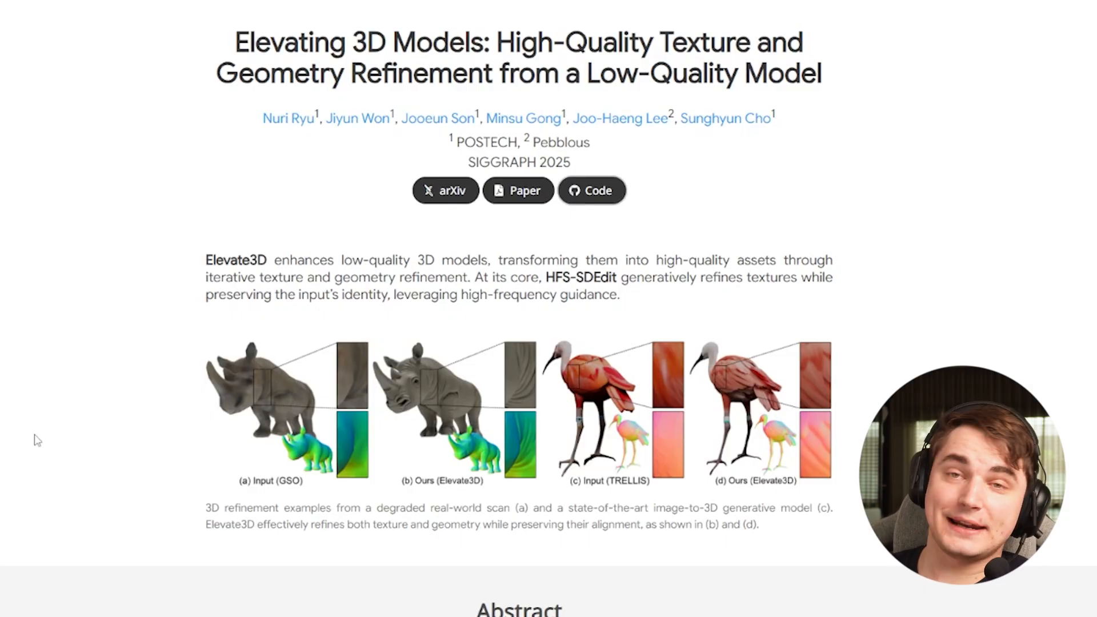
pyautogui.moveTo(24, 432)
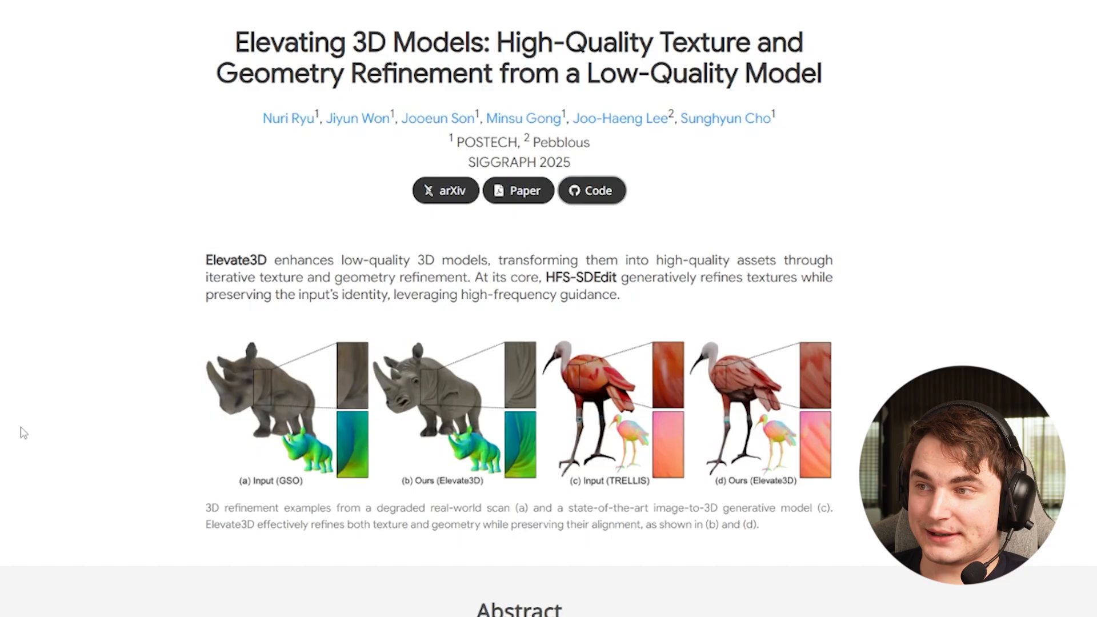
# Review Elevate3D's HFS-SDEdit method figures, Visual Comparison and TRELLIS 3D Refinement Results.
pyautogui.scroll(-3)
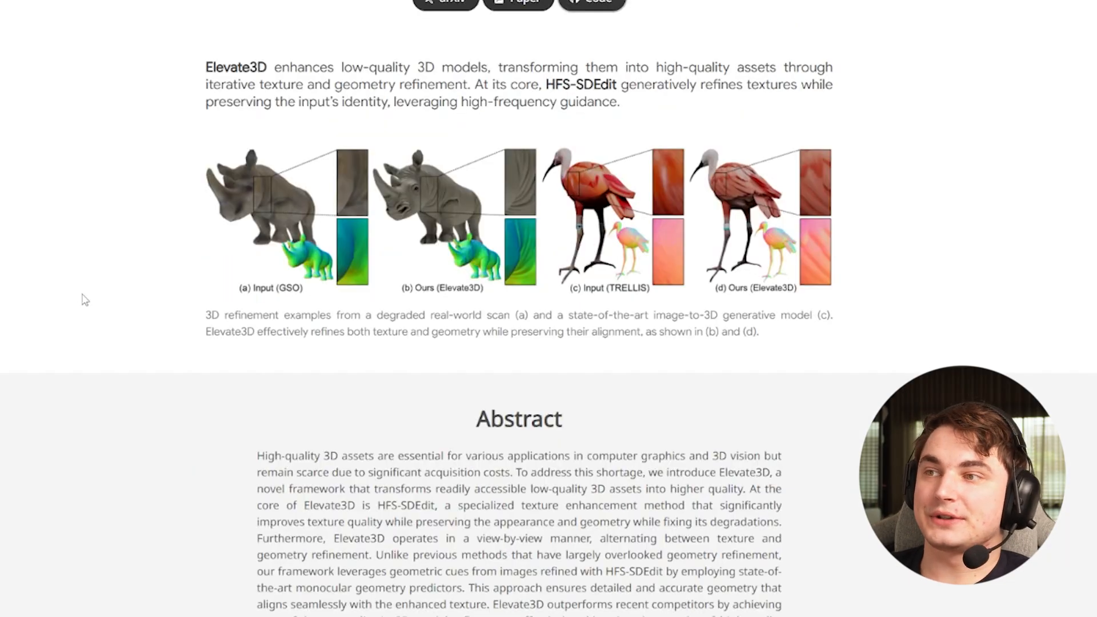
pyautogui.moveTo(78, 277)
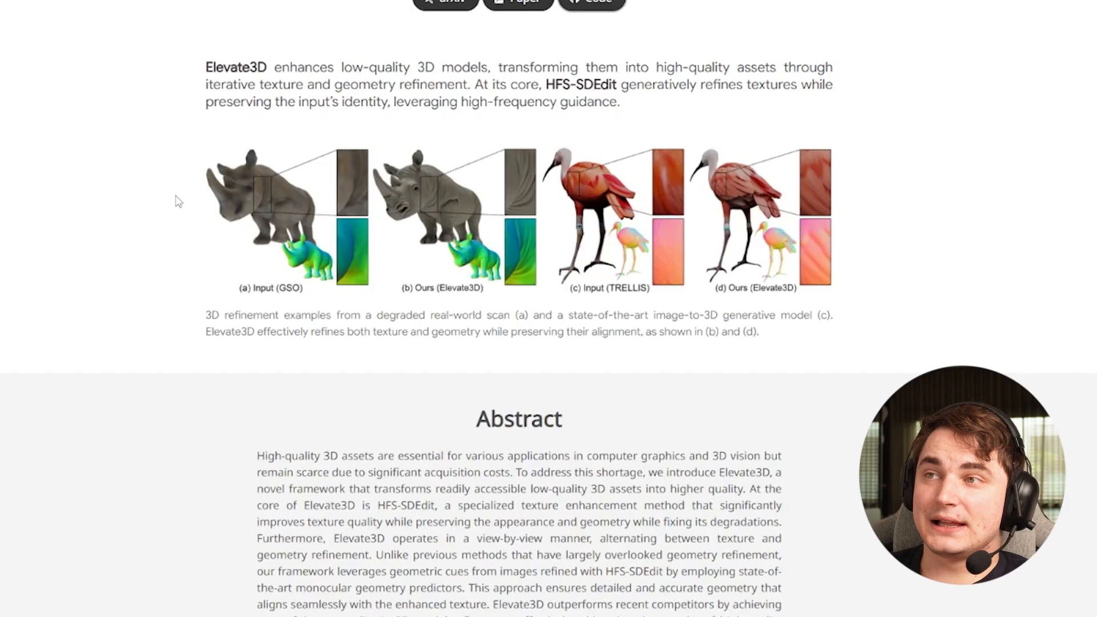
pyautogui.moveTo(96, 316)
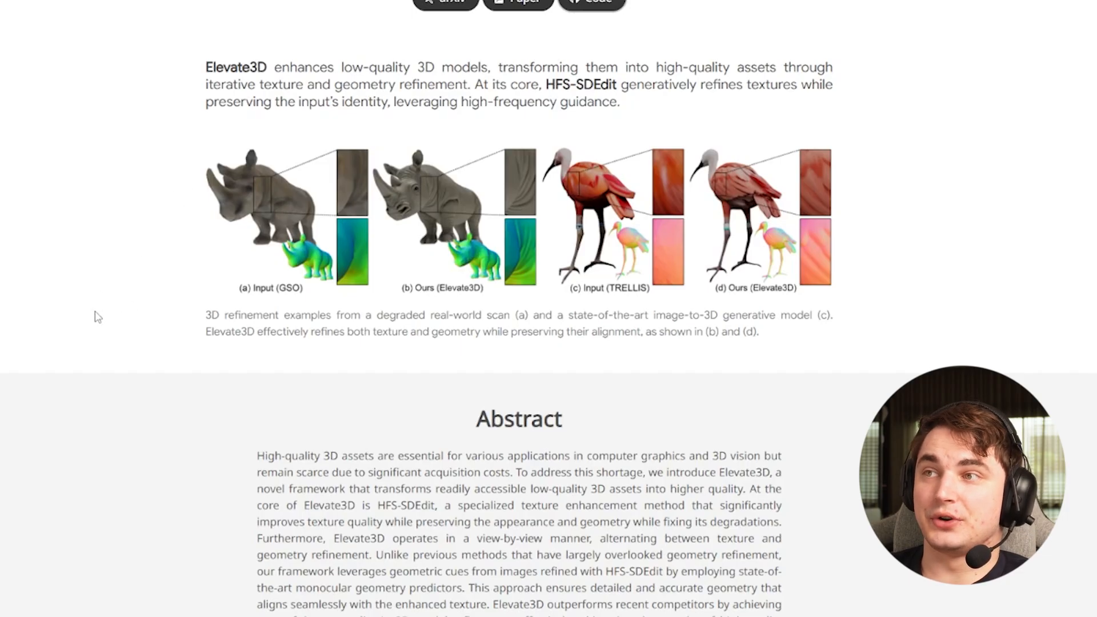
pyautogui.moveTo(109, 326)
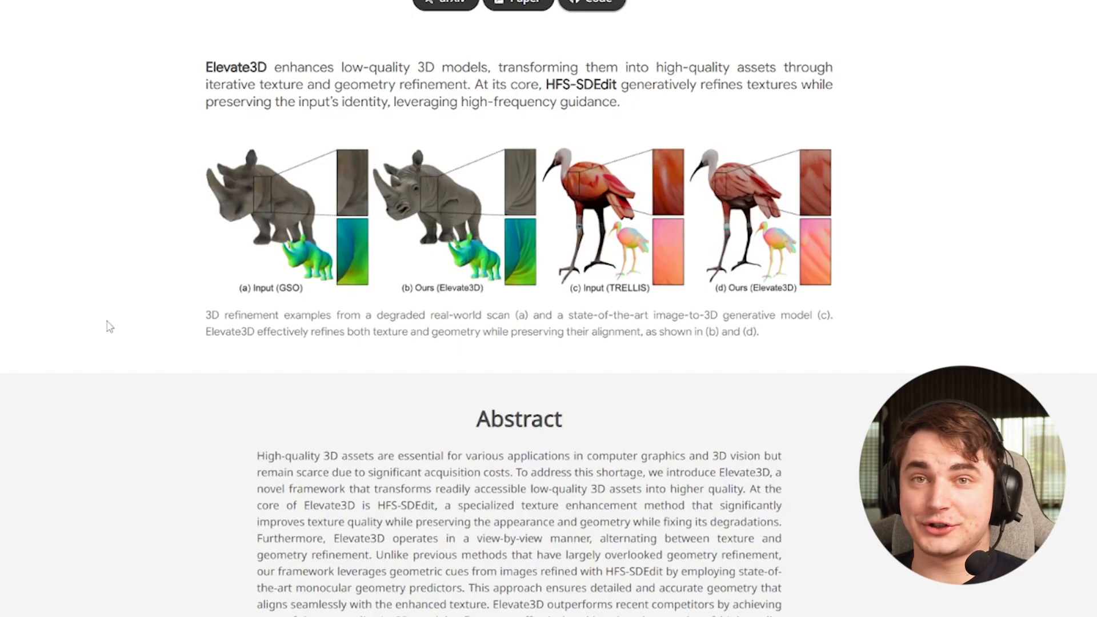
pyautogui.moveTo(149, 282)
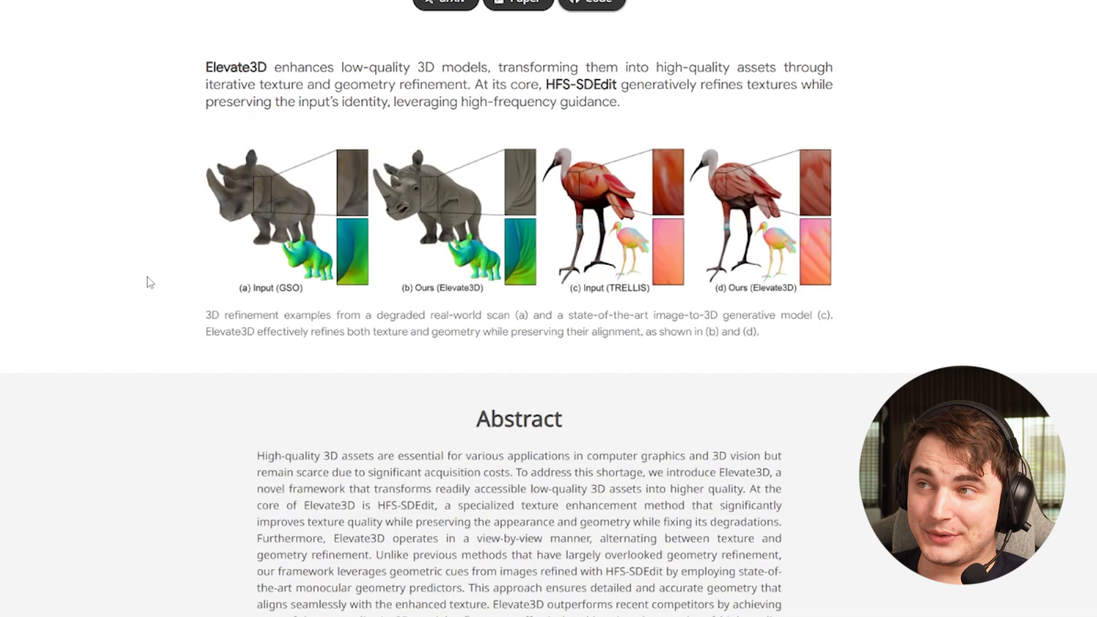
pyautogui.scroll(-3)
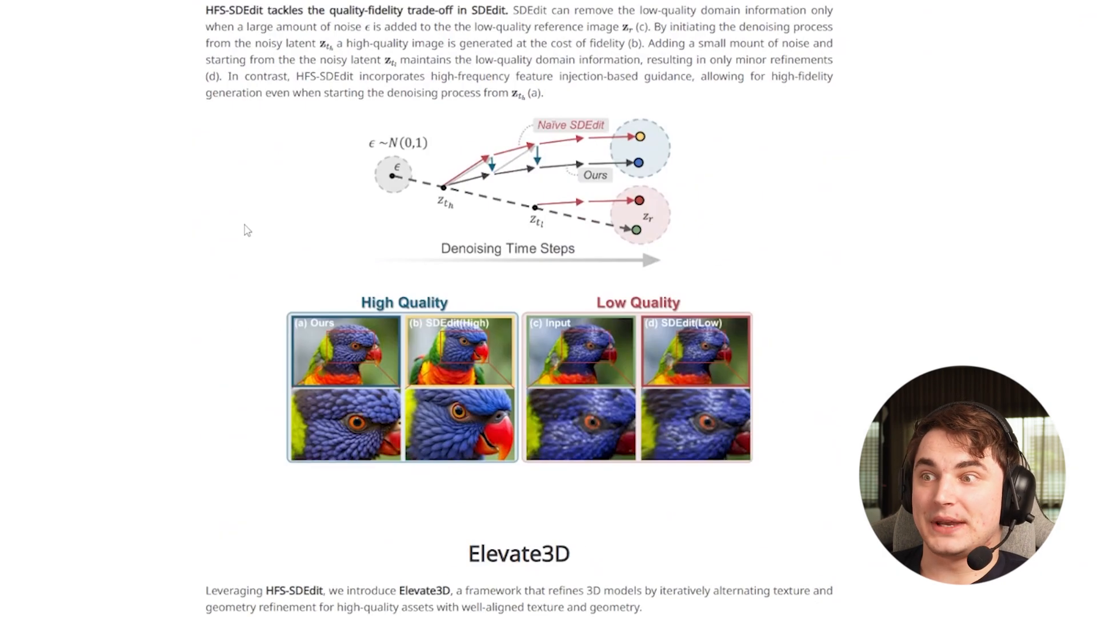
pyautogui.scroll(-3)
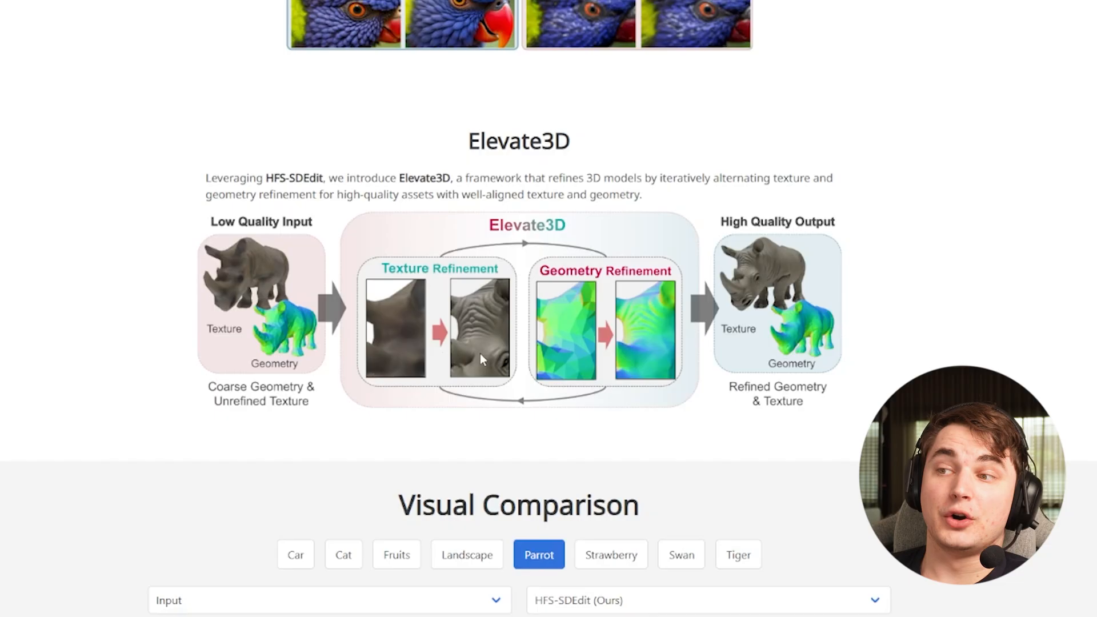
pyautogui.moveTo(682, 375)
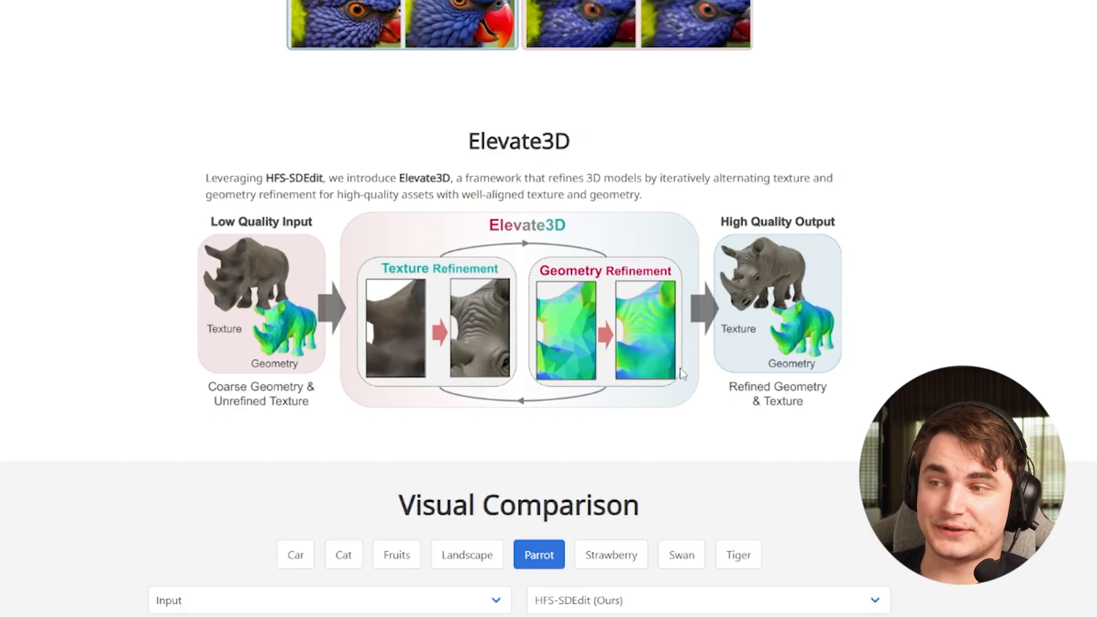
pyautogui.scroll(-3)
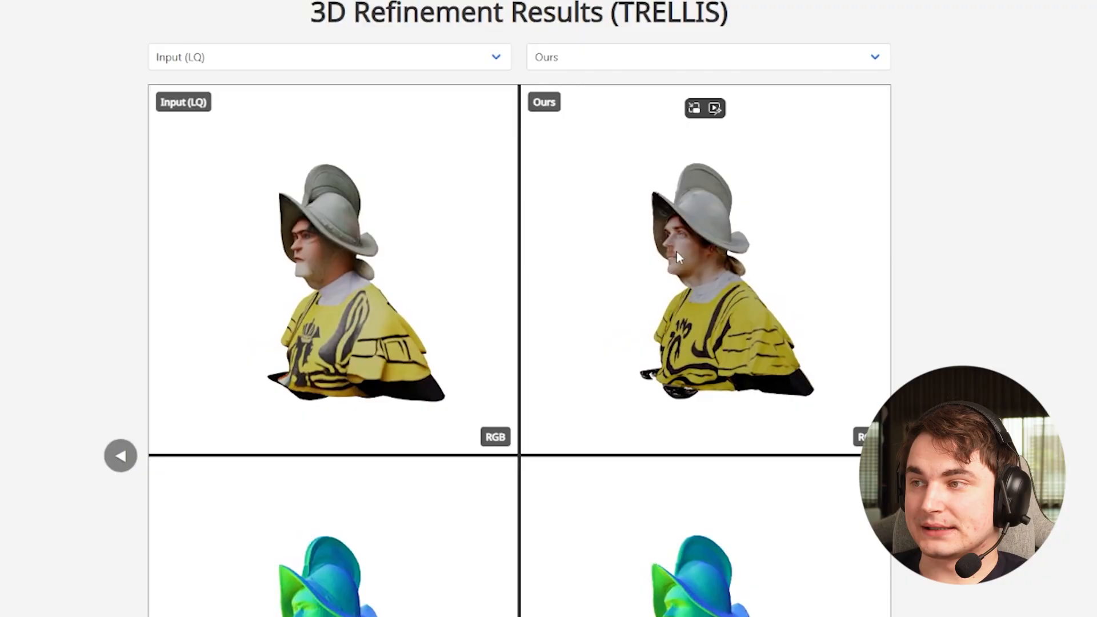
pyautogui.scroll(-3)
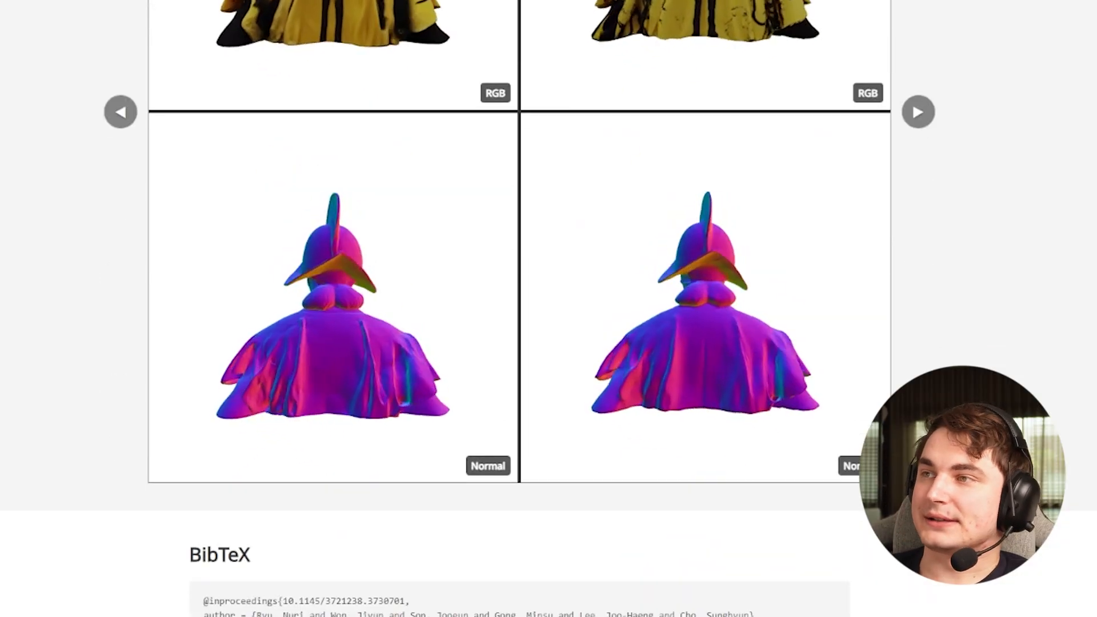
pyautogui.scroll(-3)
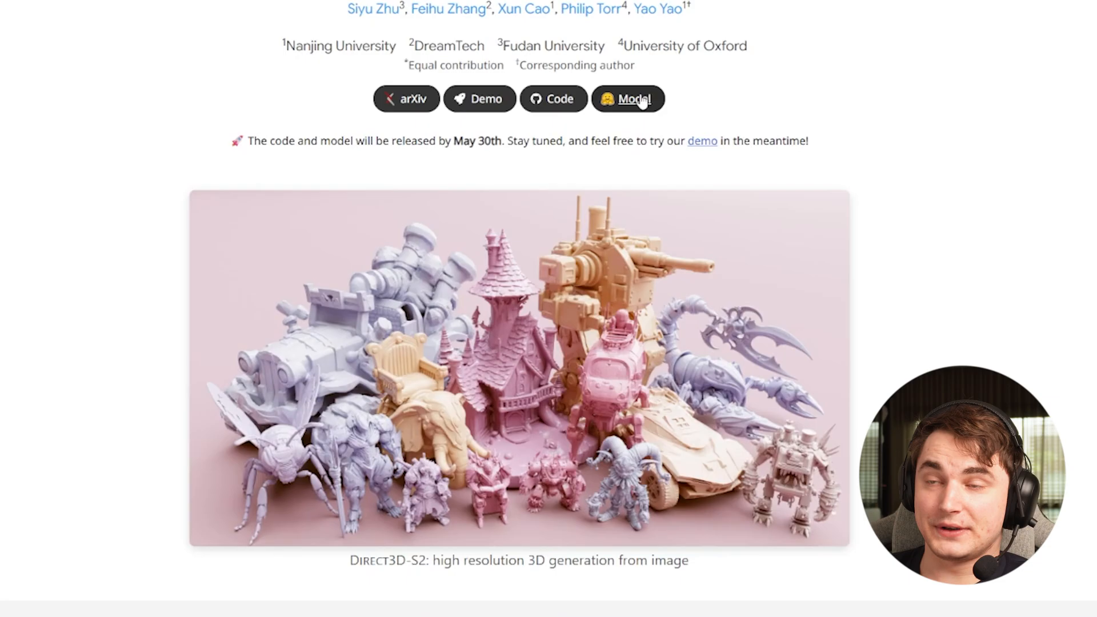
# Browse Direct3D-S2's mesh carousel, the 'Hold my beer' sparse attention charts and Method Overview.
pyautogui.scroll(-3)
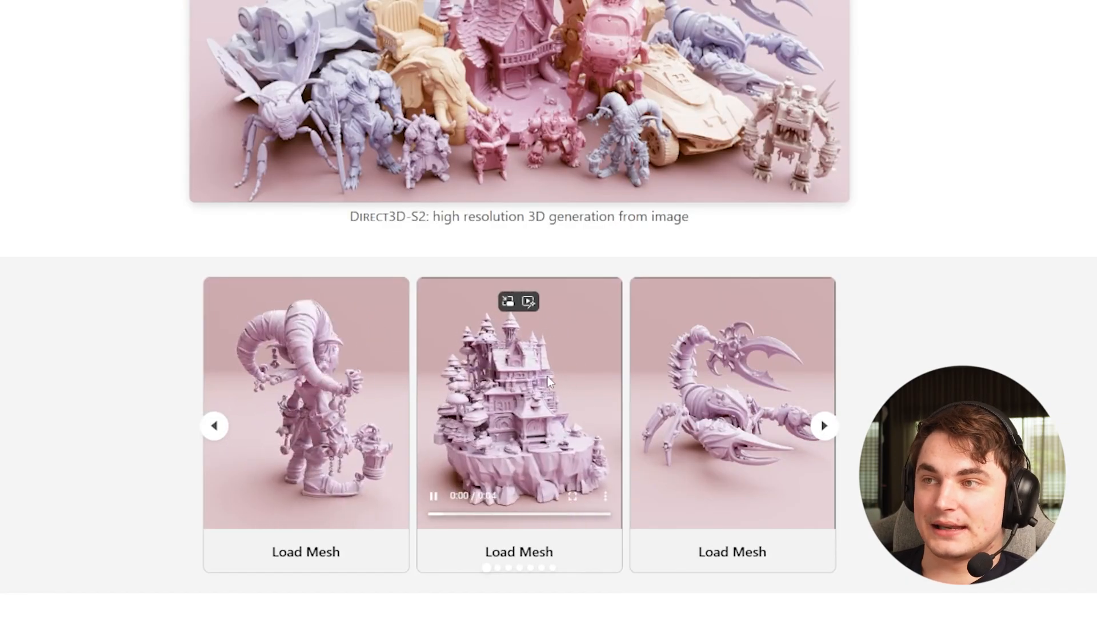
pyautogui.scroll(3)
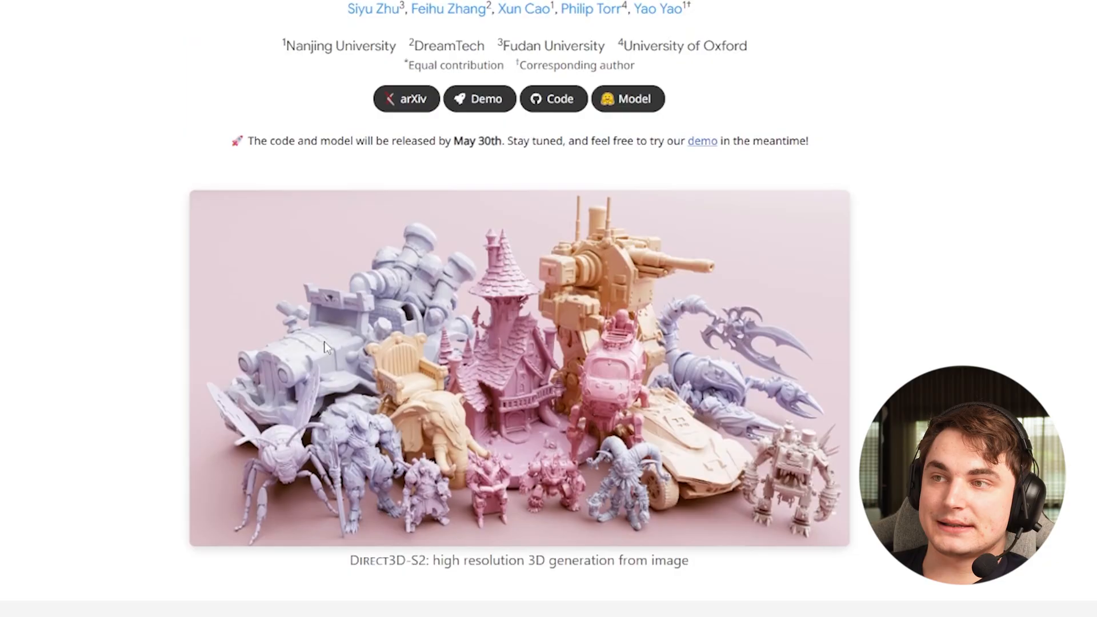
pyautogui.scroll(-3)
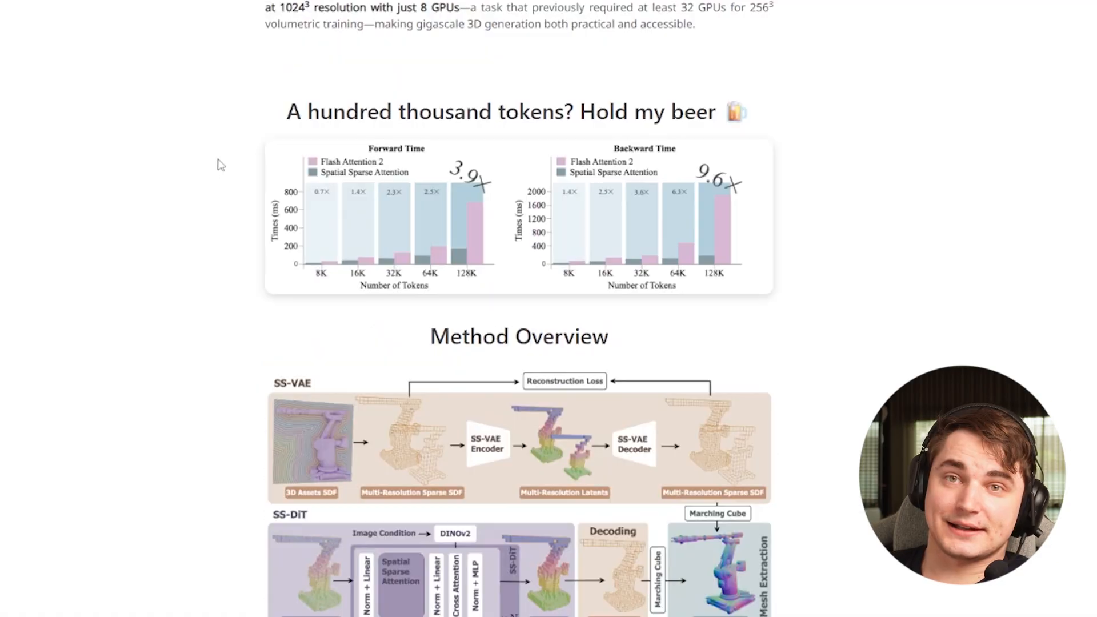
pyautogui.scroll(3)
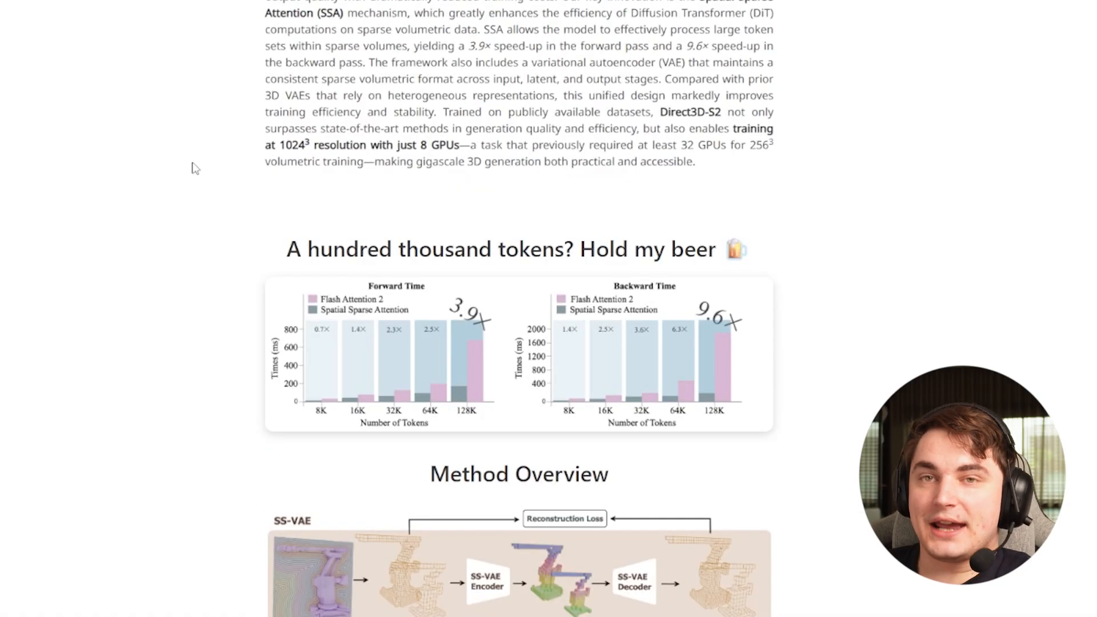
pyautogui.scroll(-3)
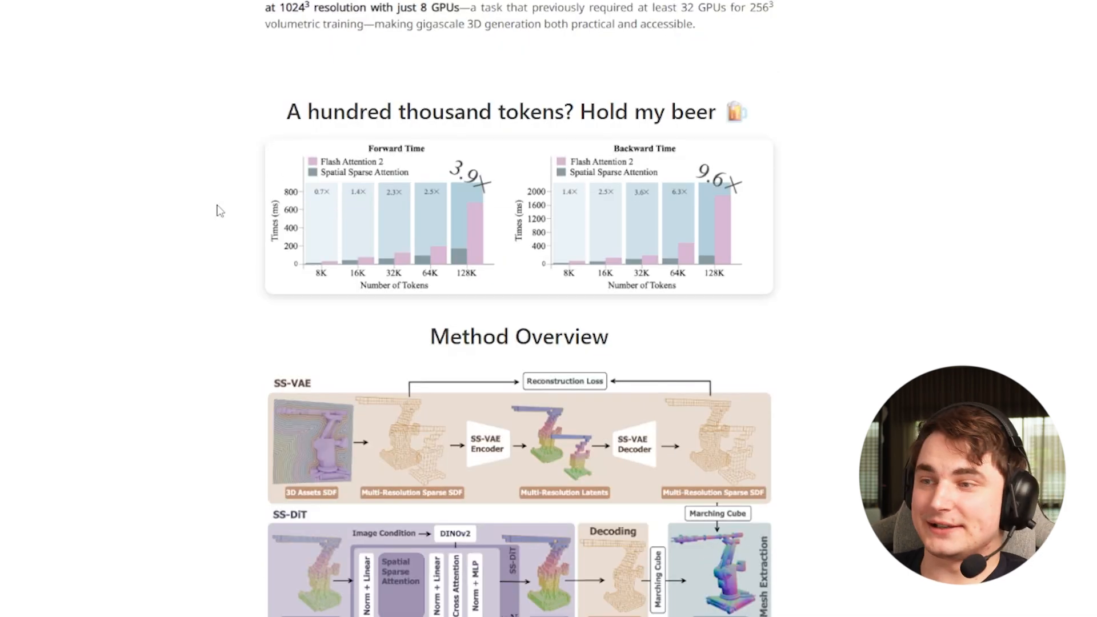
pyautogui.scroll(-3)
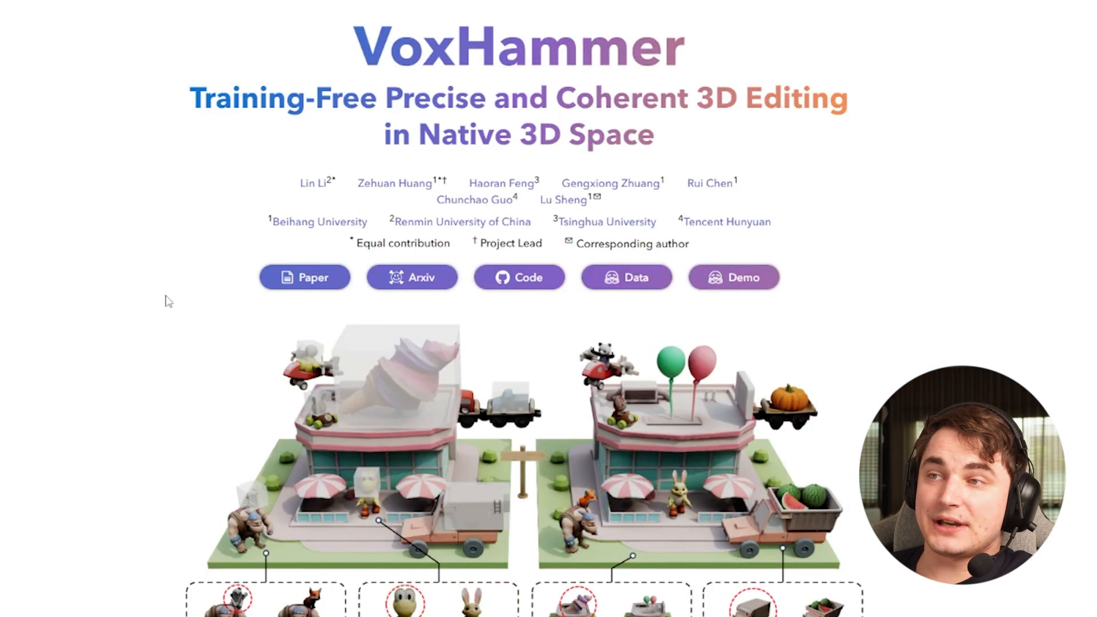
# Look through VoxHammer's Preview models and Image-condition 3D Editing examples.
pyautogui.scroll(-3)
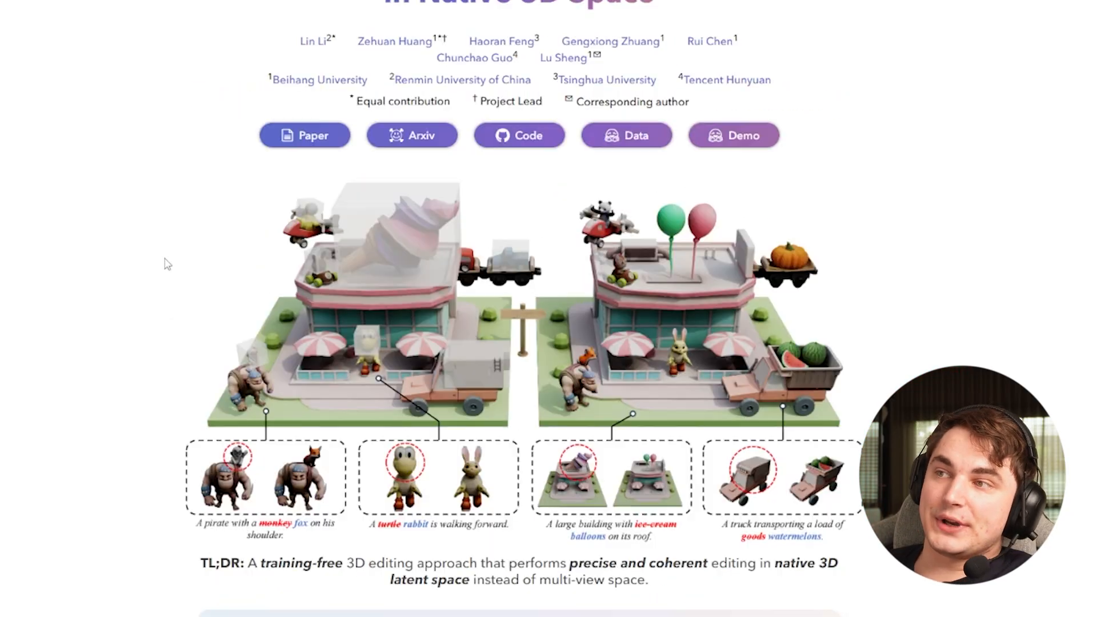
pyautogui.scroll(-3)
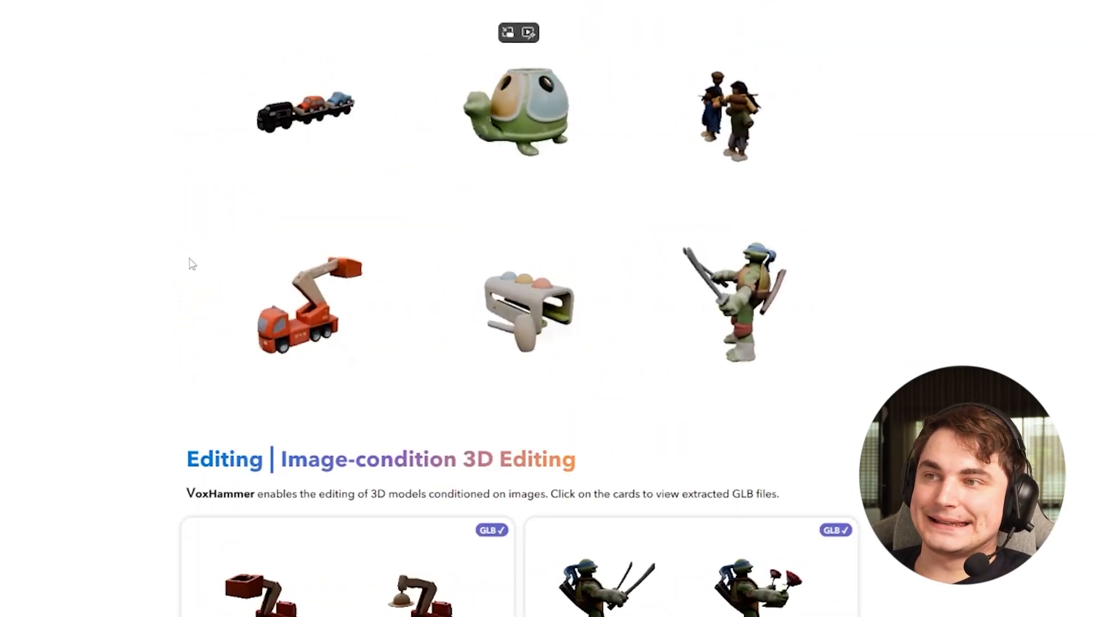
pyautogui.scroll(3)
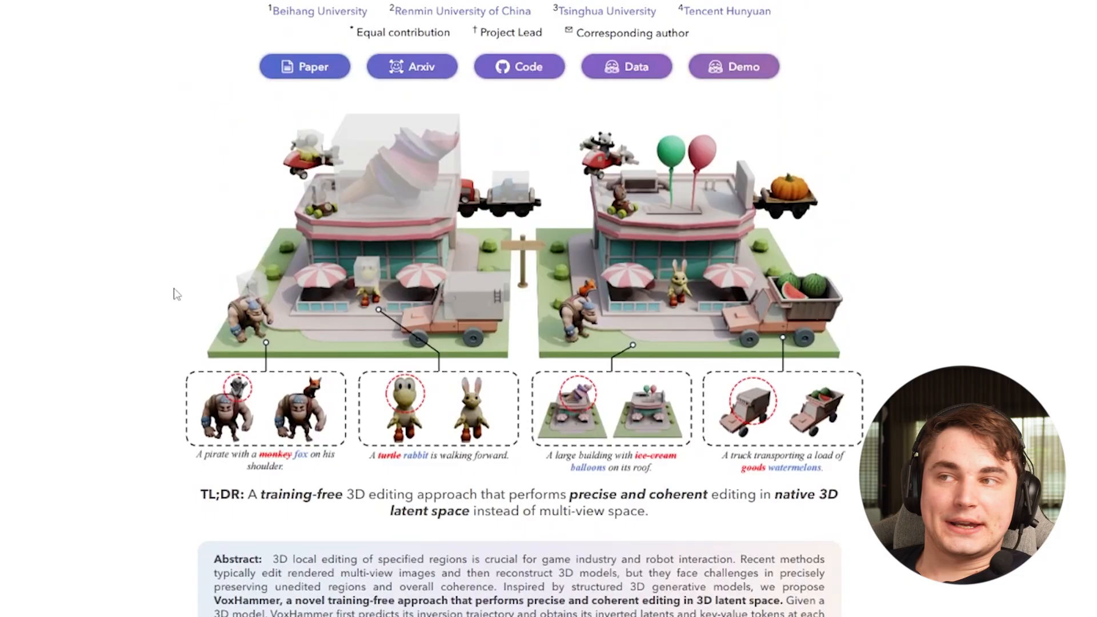
pyautogui.moveTo(191, 341)
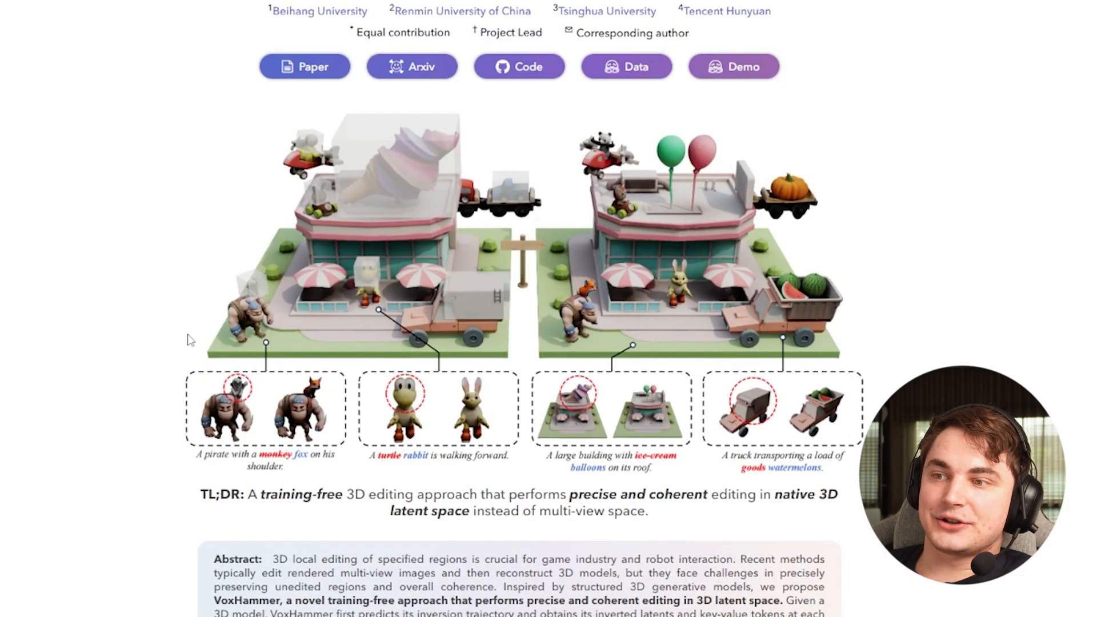
pyautogui.scroll(-3)
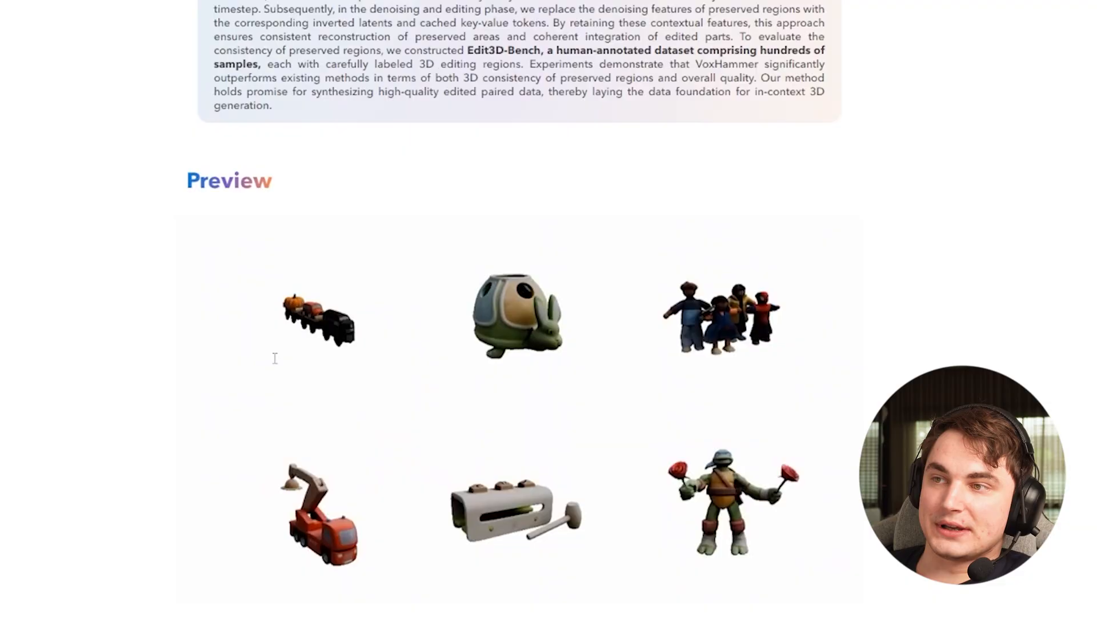
pyautogui.scroll(-3)
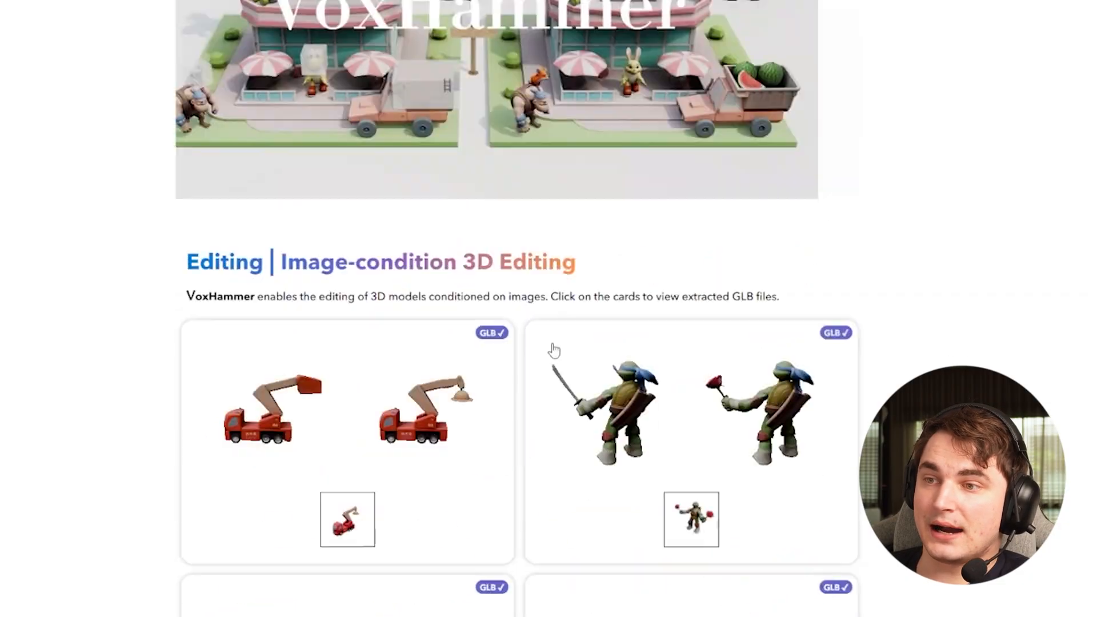
pyautogui.scroll(-3)
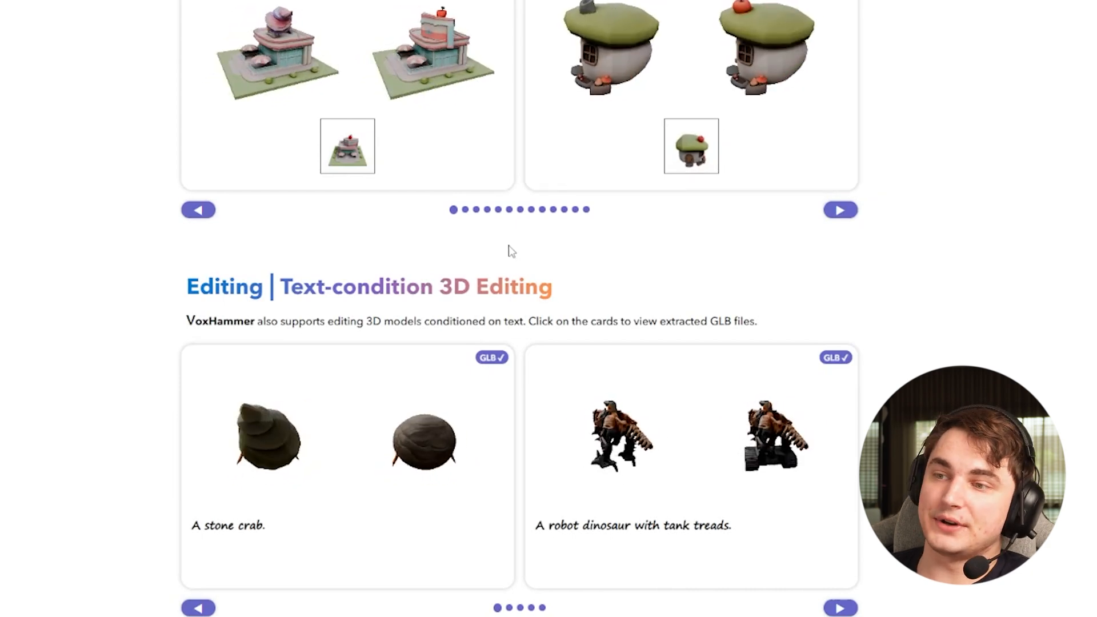
# Review the Text-condition 3D Editing and Part-aware turtle Object Editing examples.
pyautogui.scroll(-3)
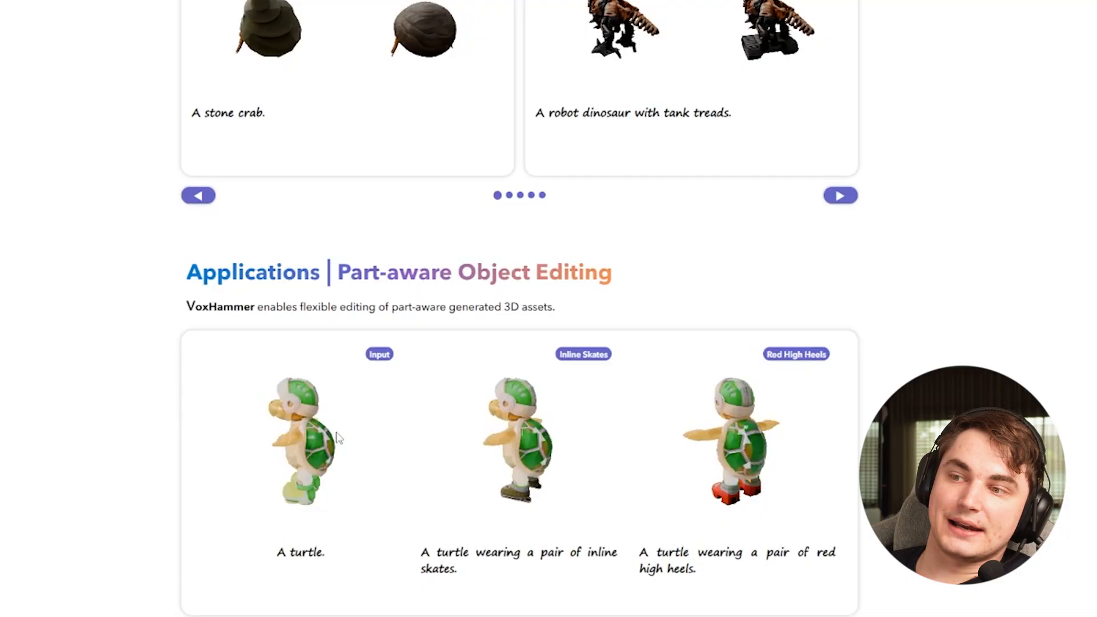
pyautogui.scroll(3)
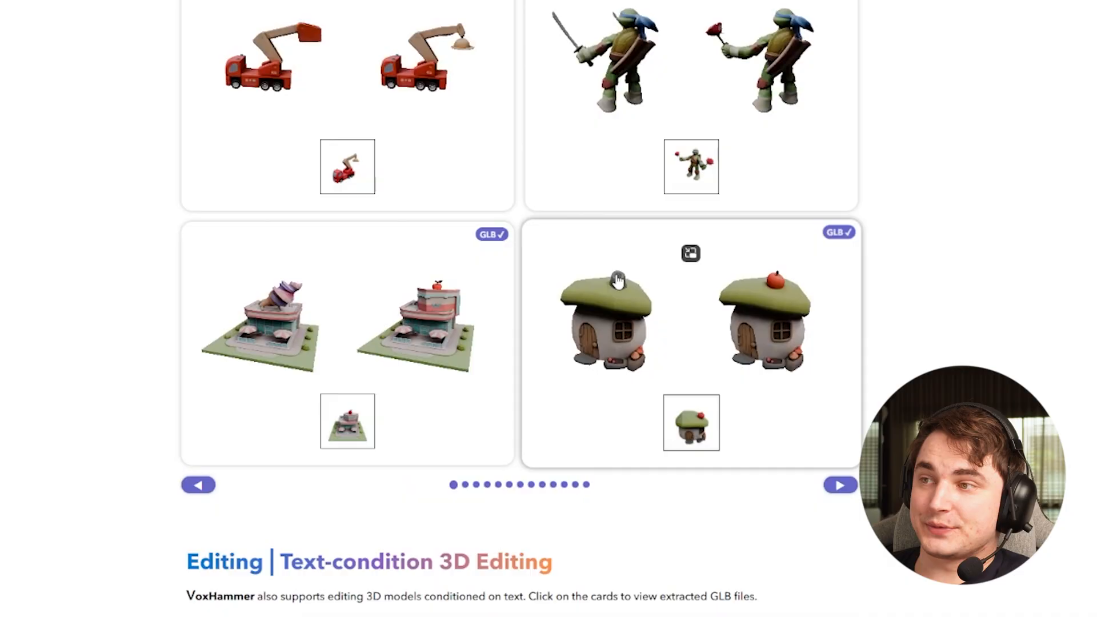
pyautogui.scroll(-3)
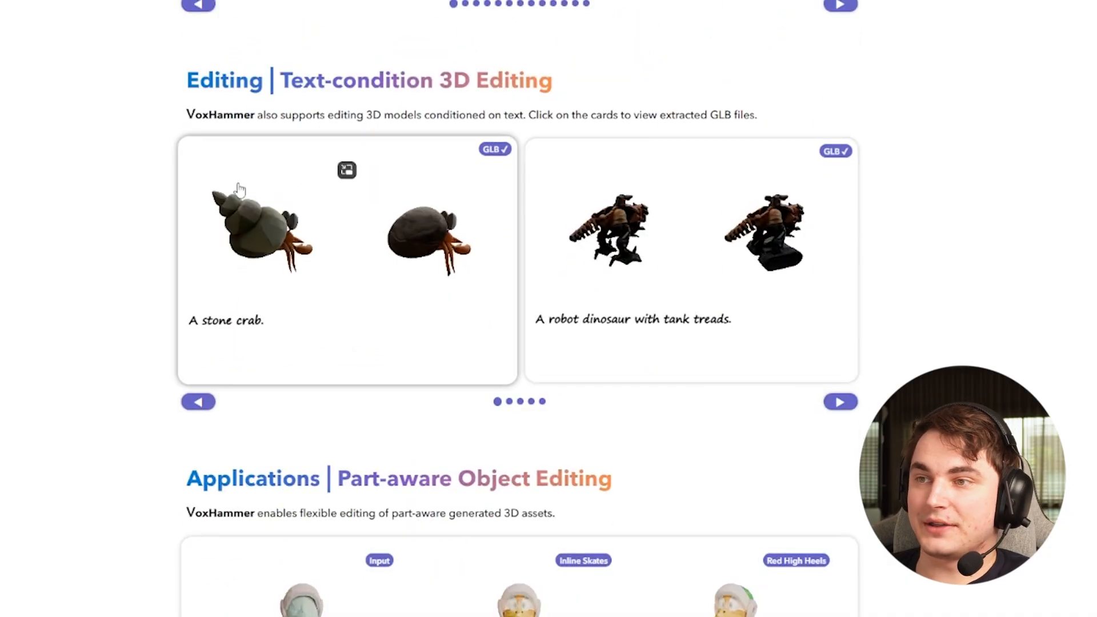
pyautogui.scroll(-3)
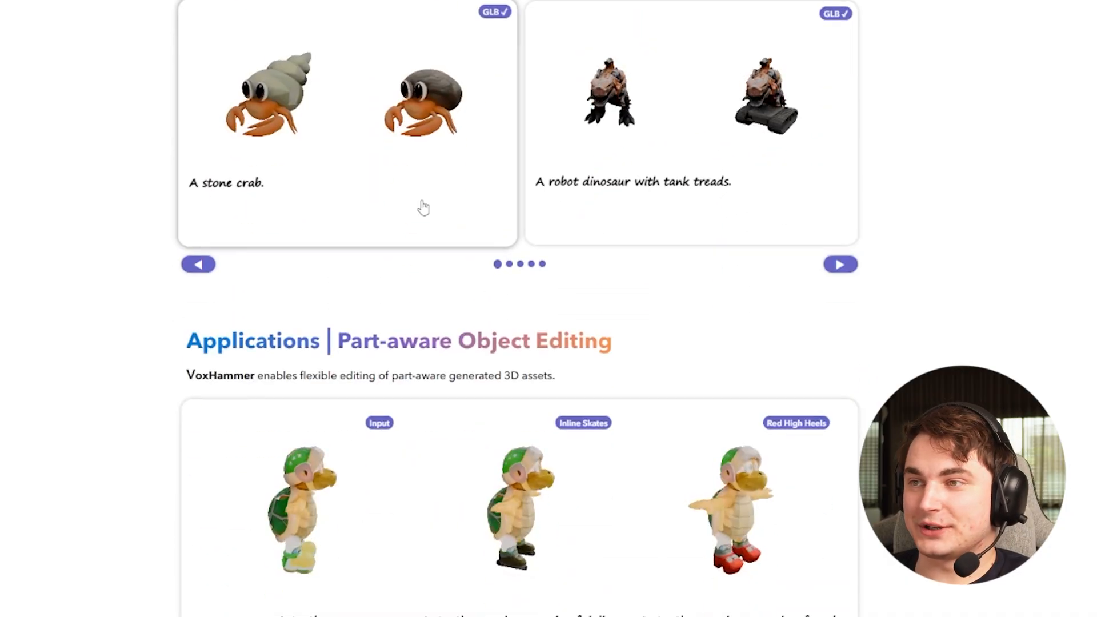
pyautogui.scroll(-3)
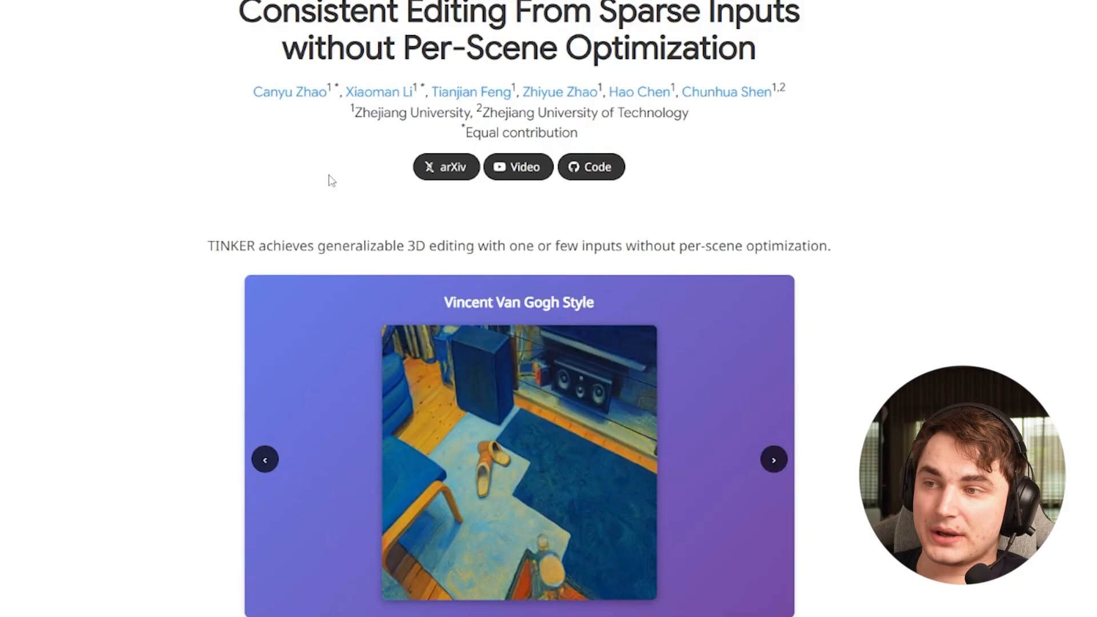
# View TINKER's carousel of consistent 3D edits, from Van Gogh style to autumn fallen leaves.
pyautogui.scroll(-3)
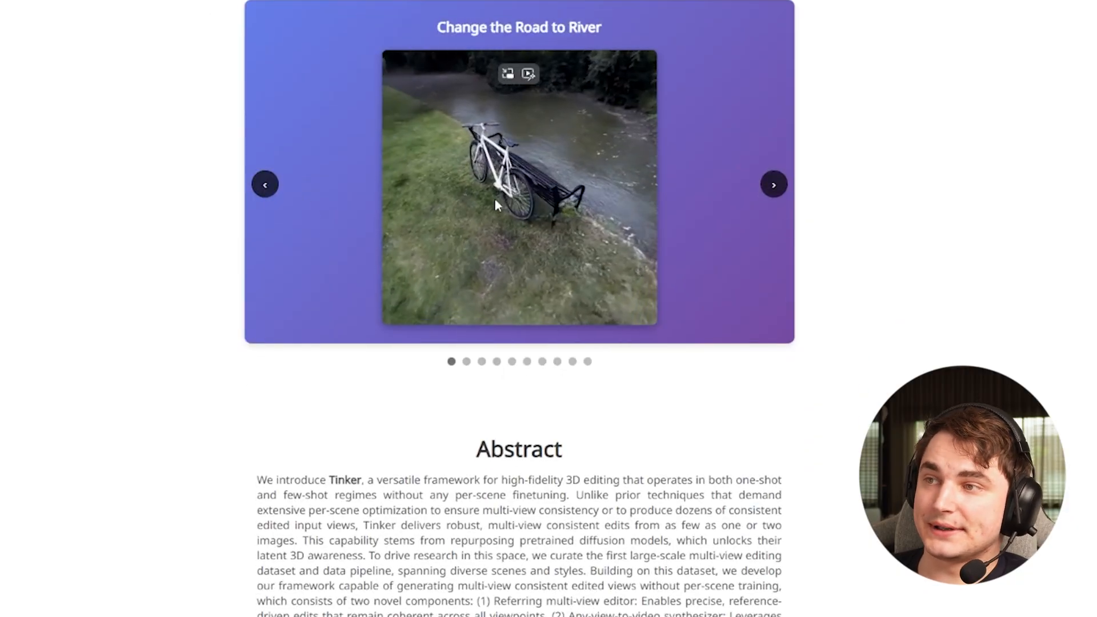
pyautogui.click(774, 184)
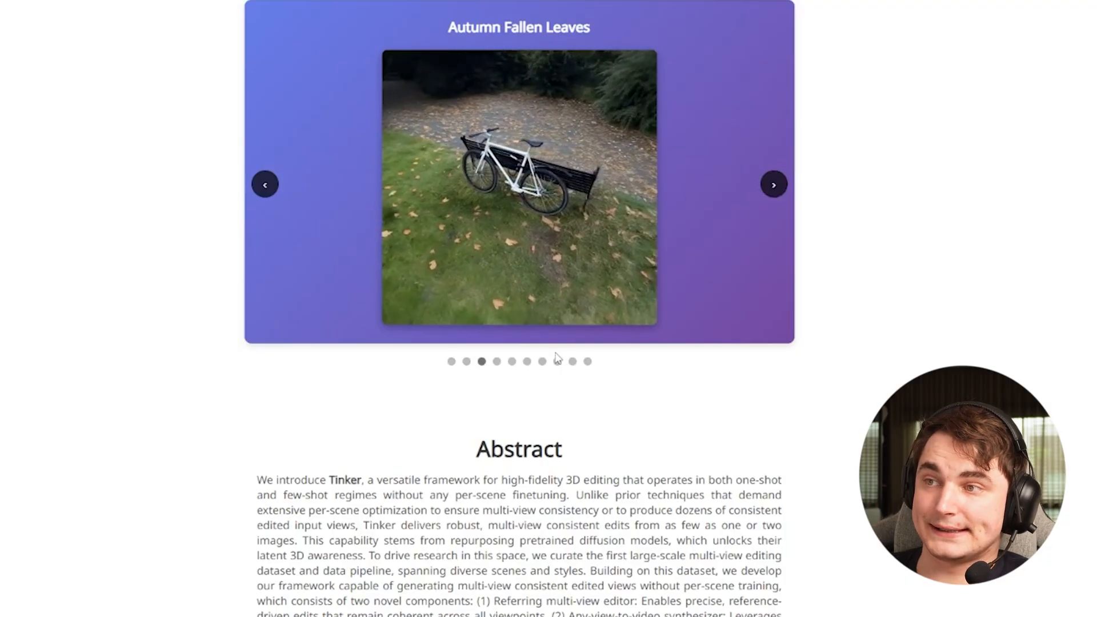
pyautogui.scroll(-3)
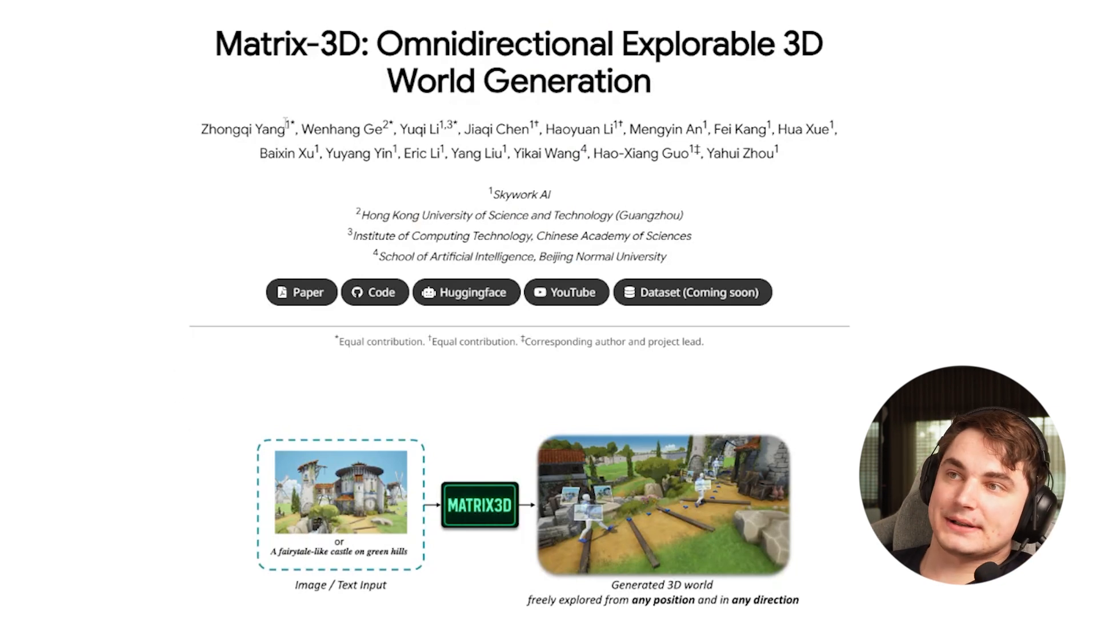
# Review Matrix-3D's Overview, Automated Trajectory Generation & Capture and Geometric & Textural Consistency sections.
pyautogui.scroll(-3)
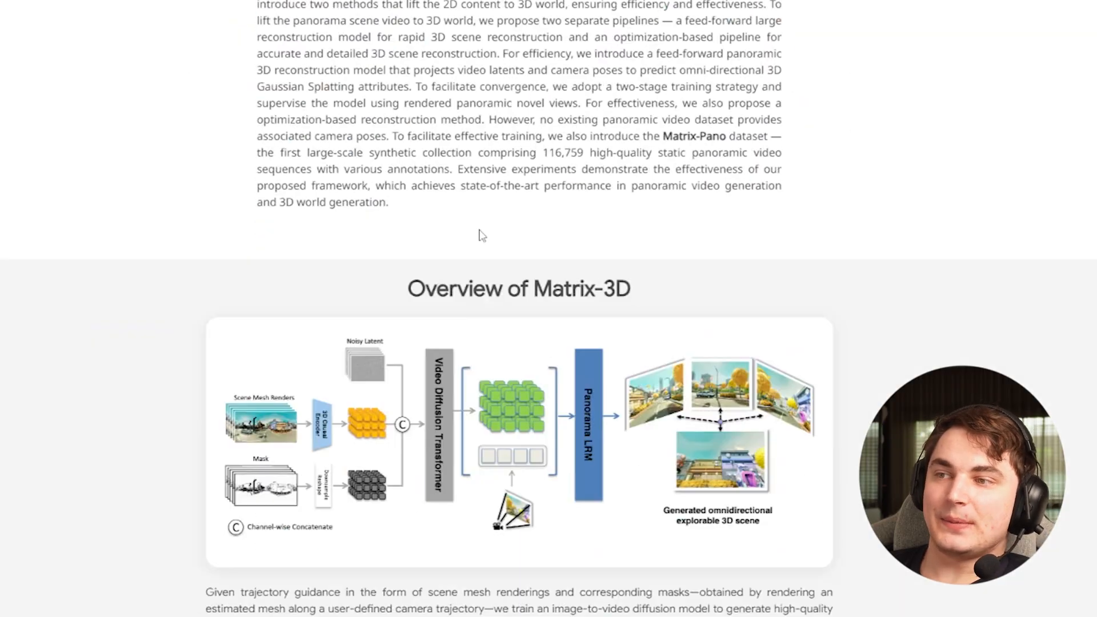
pyautogui.scroll(-3)
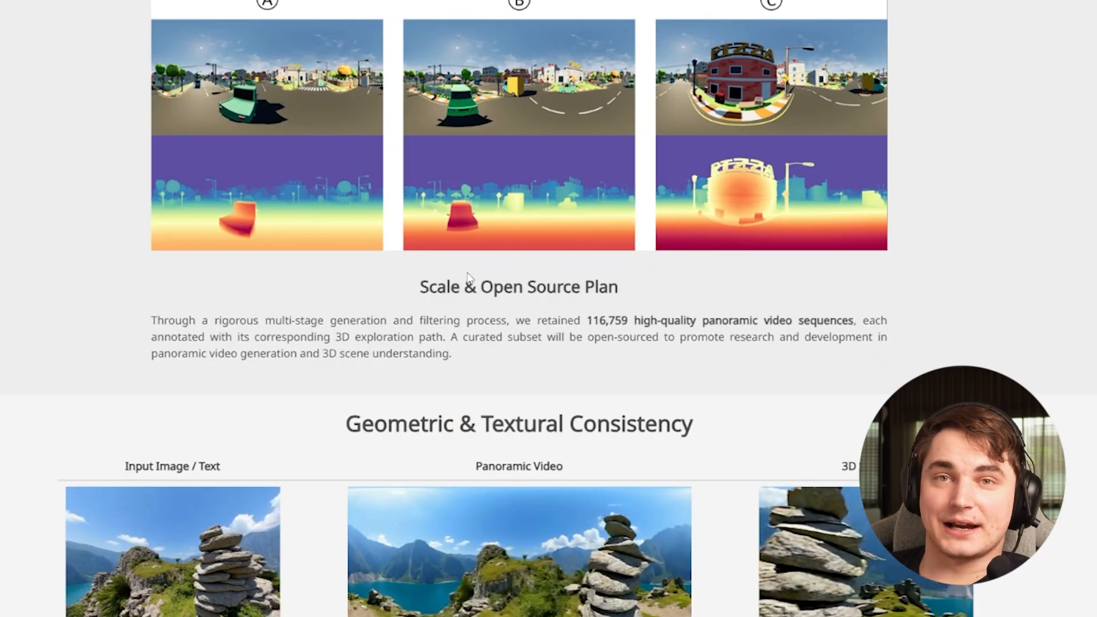
pyautogui.scroll(3)
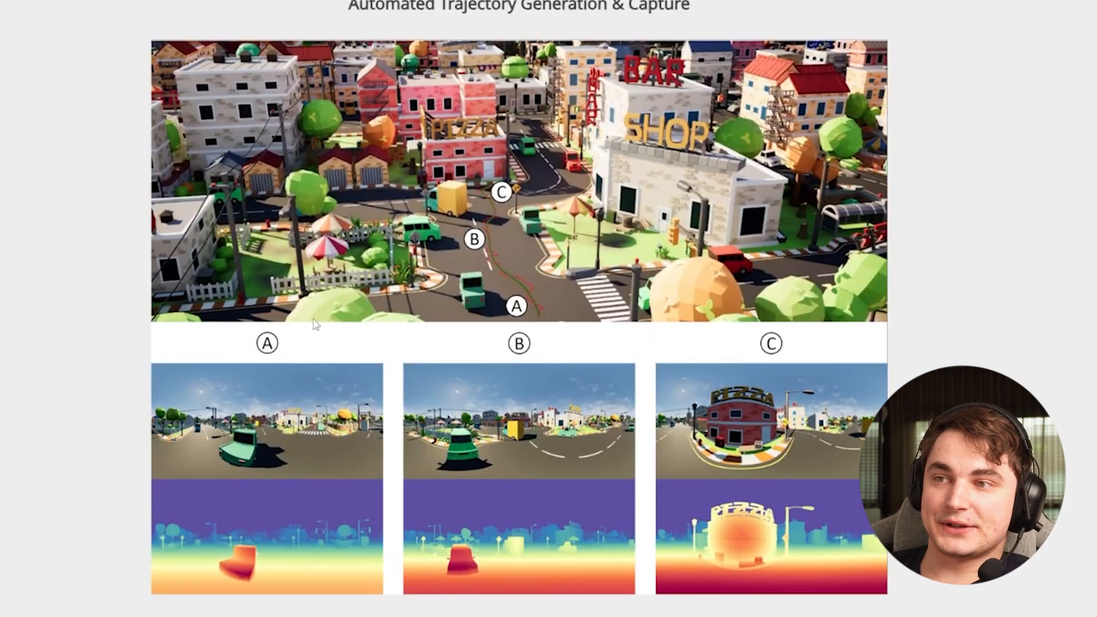
pyautogui.scroll(-3)
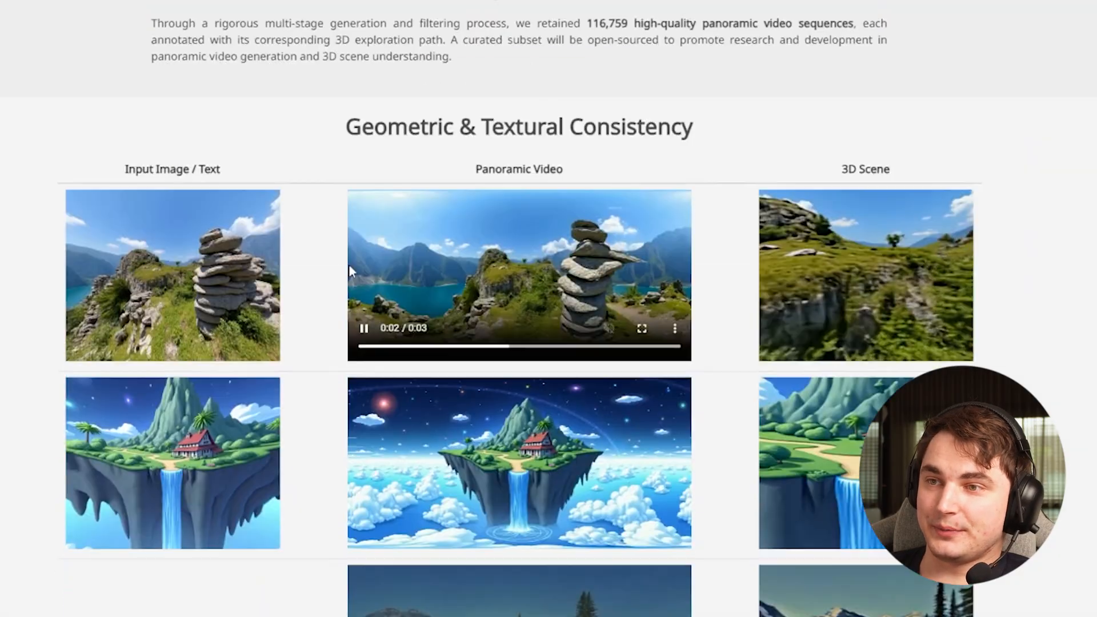
pyautogui.scroll(-3)
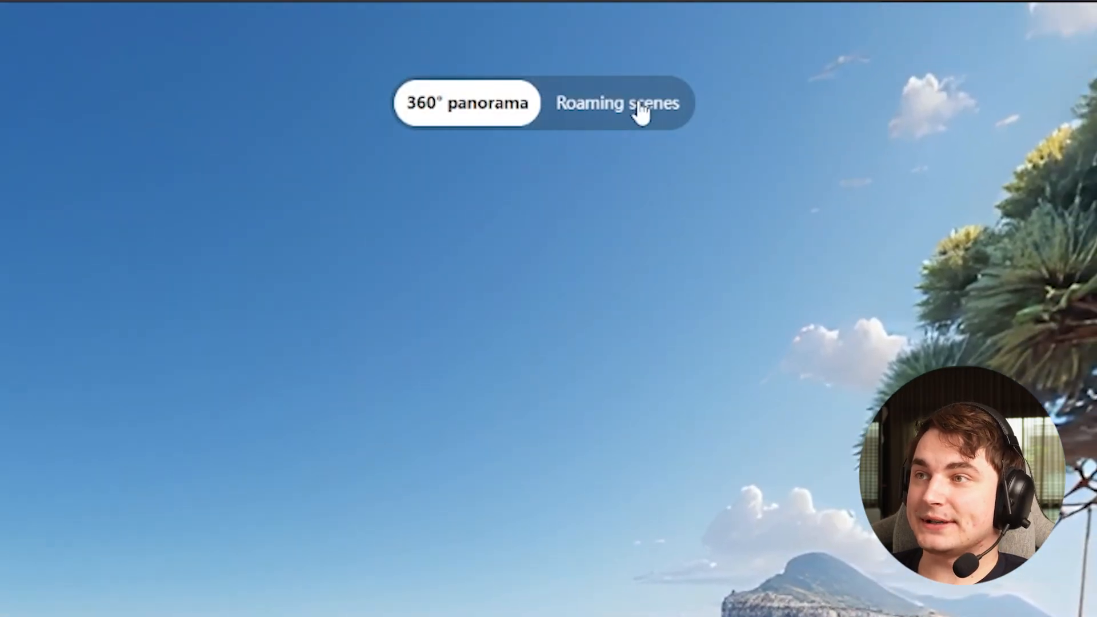
# Switch to Roaming scenes, walk forward along the mossy cliff path toward the temple, and bring up the FOV/render quality panel.
pyautogui.click(616, 102)
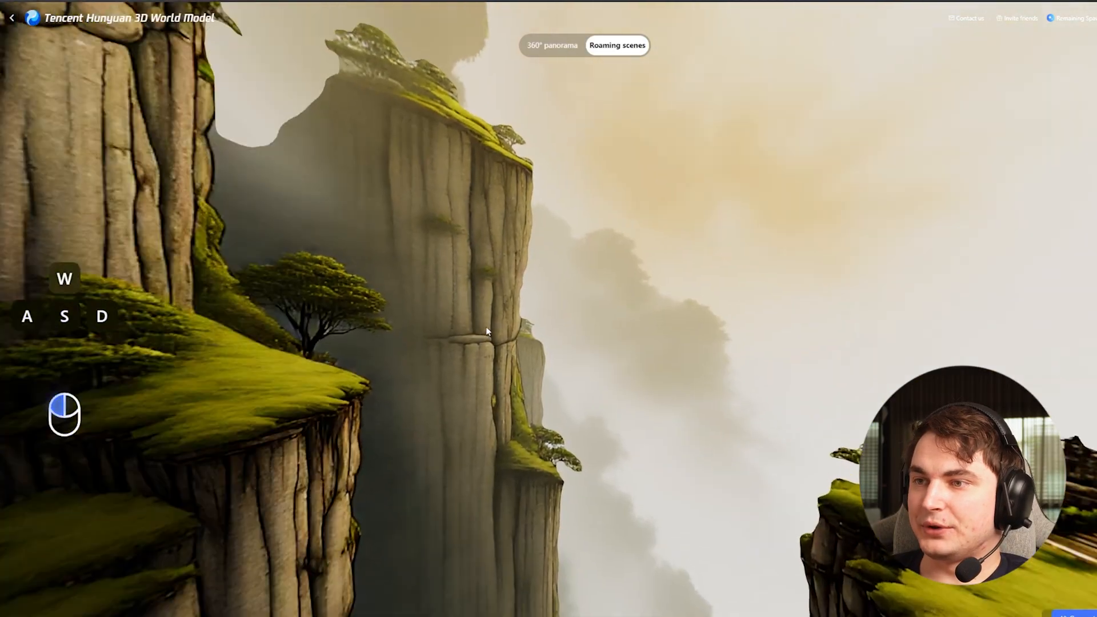
pyautogui.press('w')
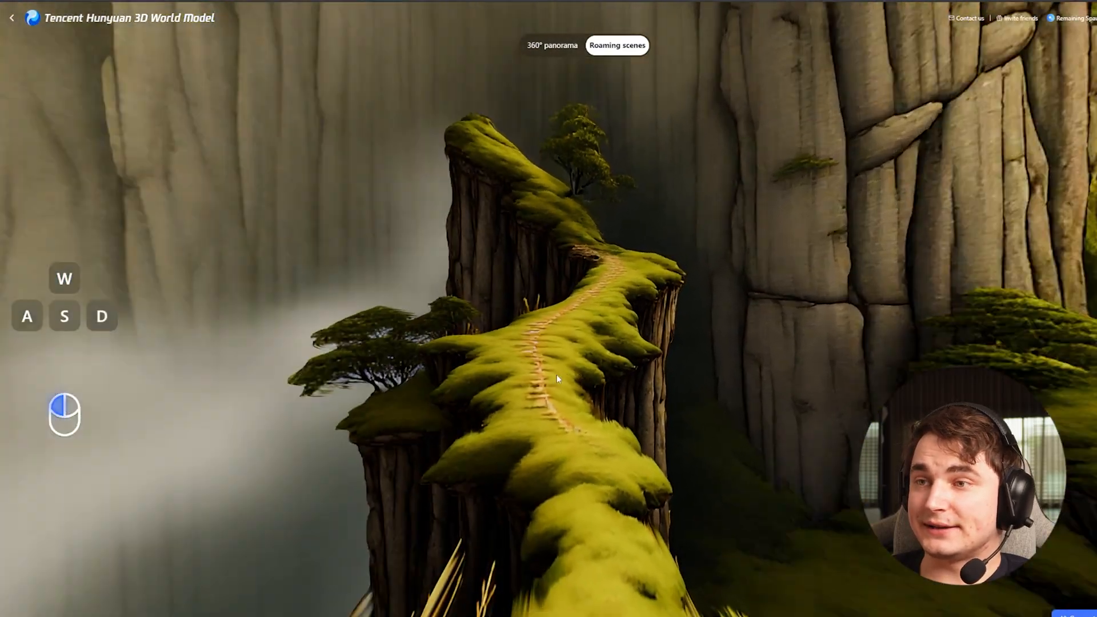
pyautogui.press('w')
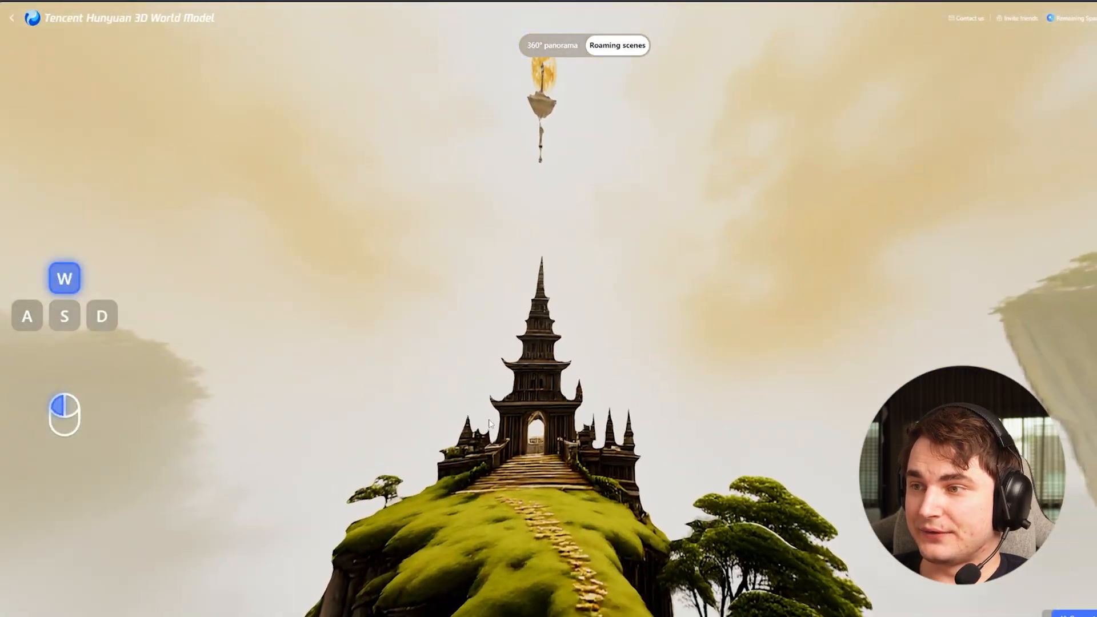
pyautogui.press('w')
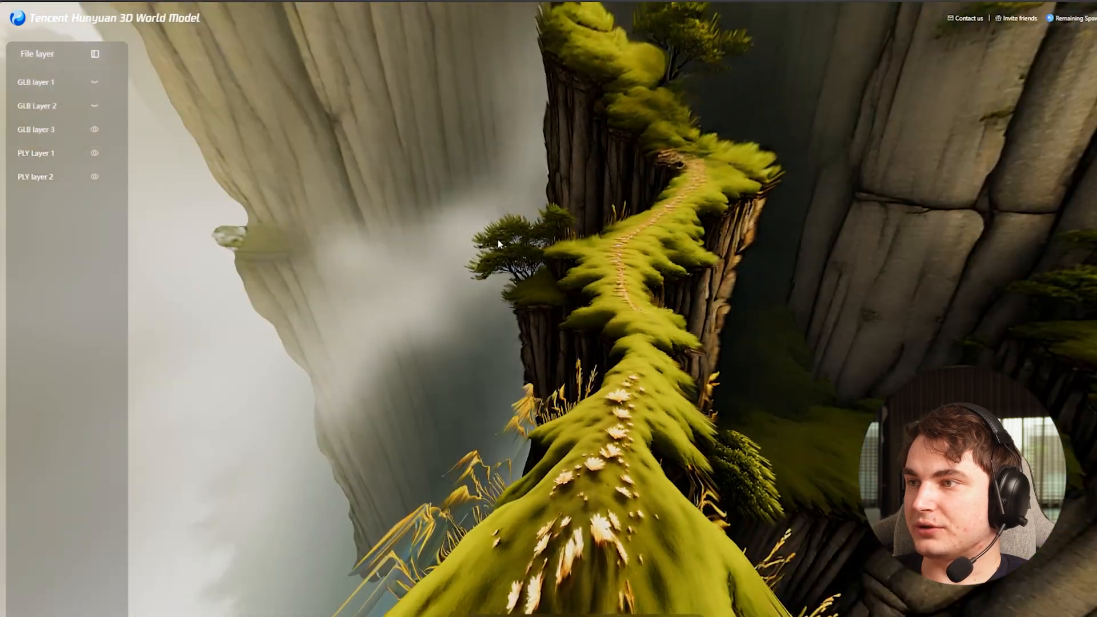
pyautogui.click(617, 44)
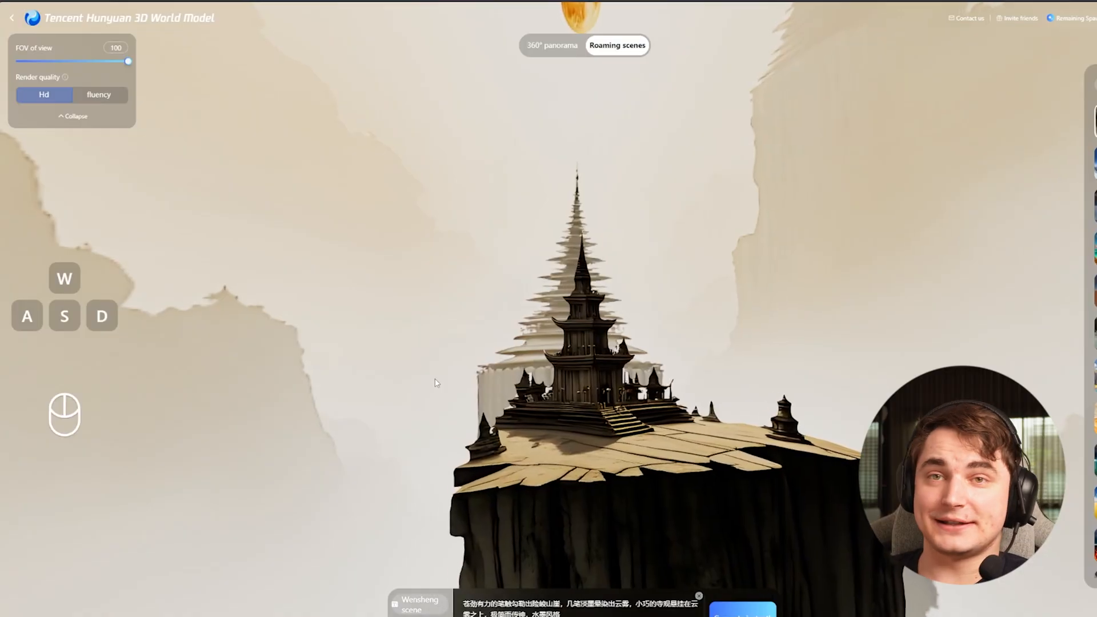
pyautogui.press('w')
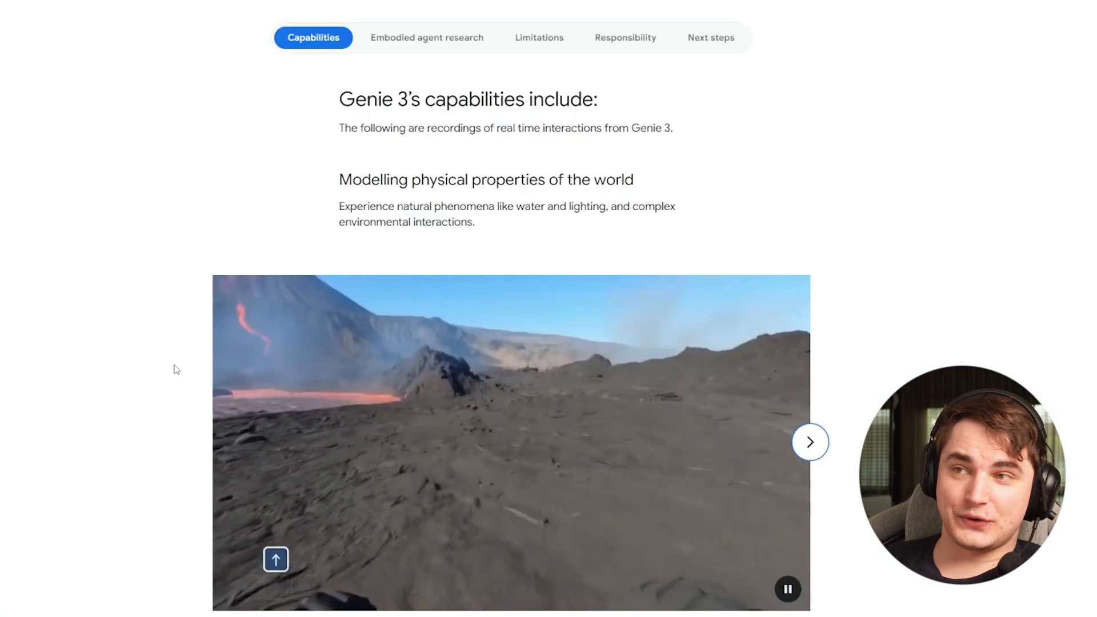
# Reach the Capabilities carousel and advance through two physical-property demo clips.
pyautogui.scroll(-3)
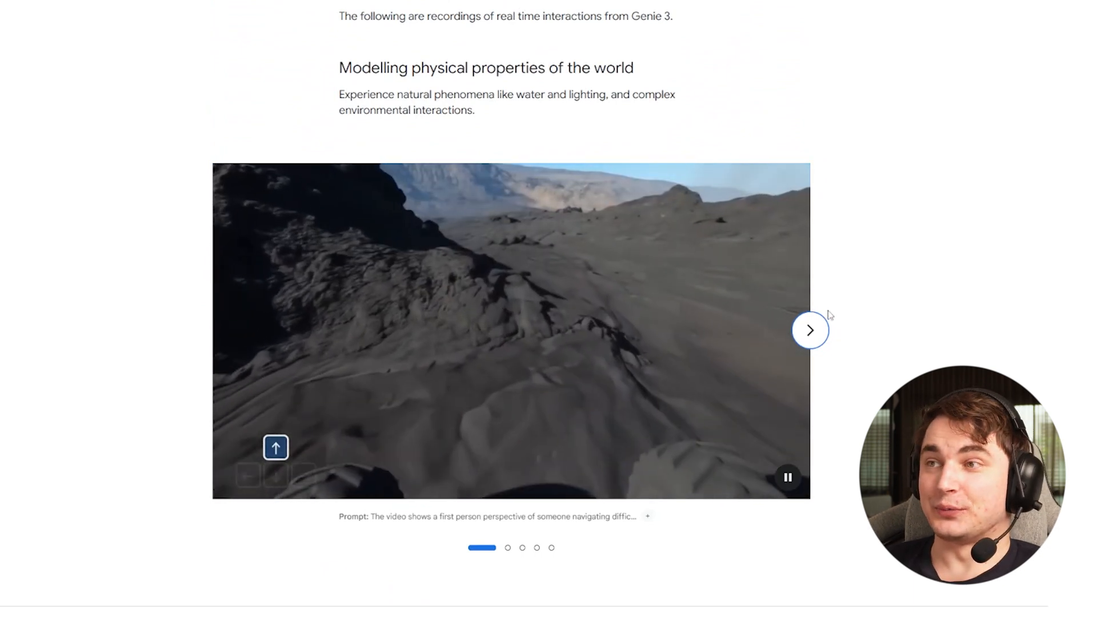
pyautogui.scroll(-3)
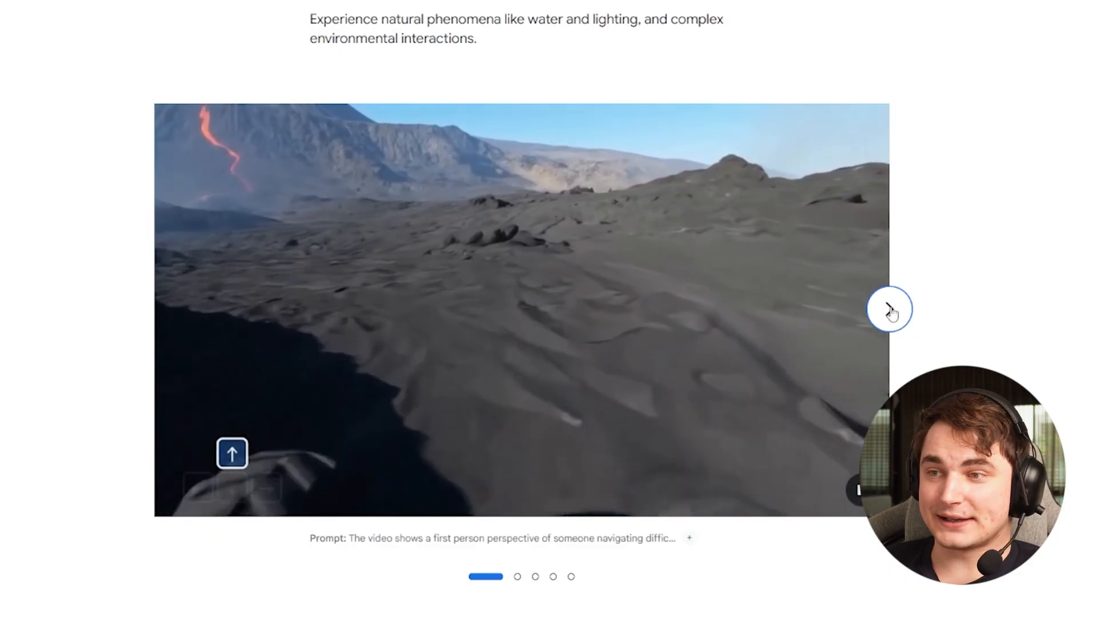
pyautogui.click(889, 308)
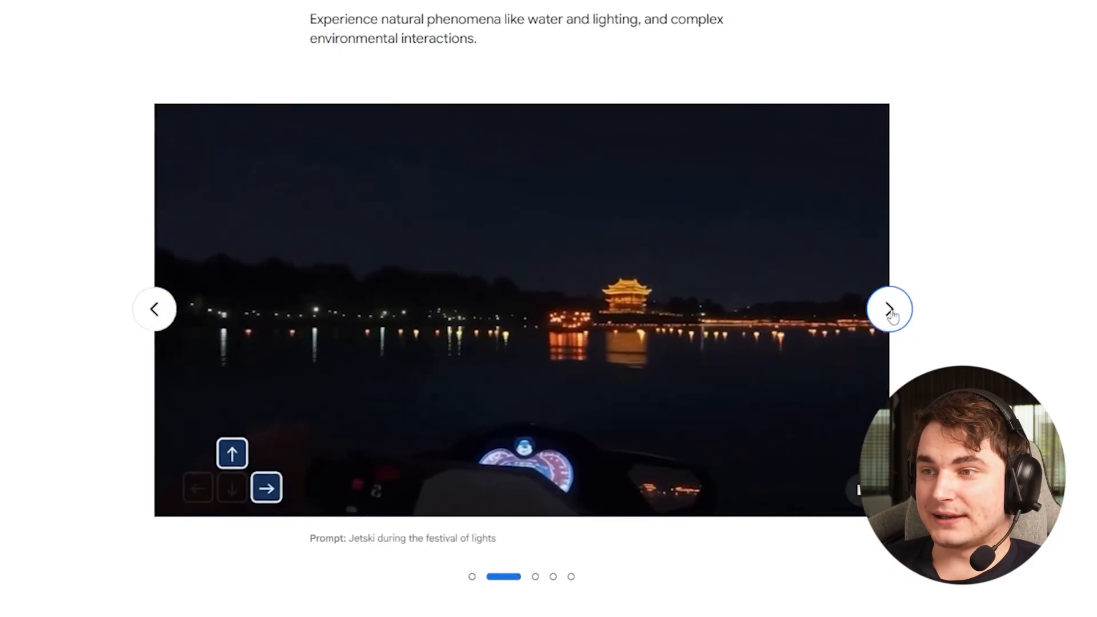
pyautogui.click(889, 309)
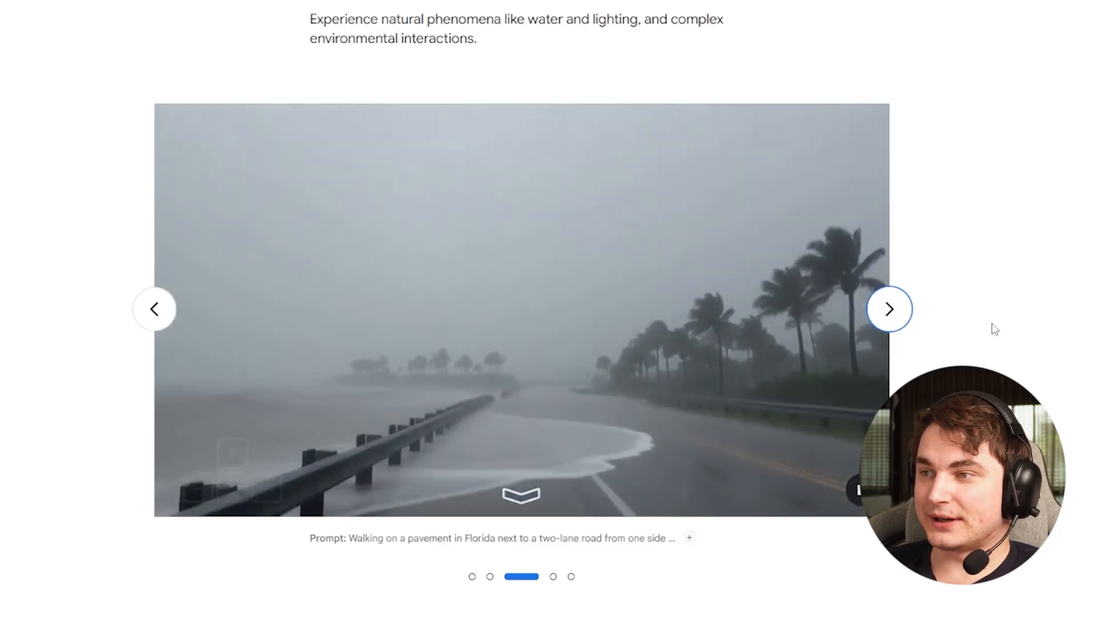
# Move down to the following carousel with the glacial lake examples.
pyautogui.scroll(-3)
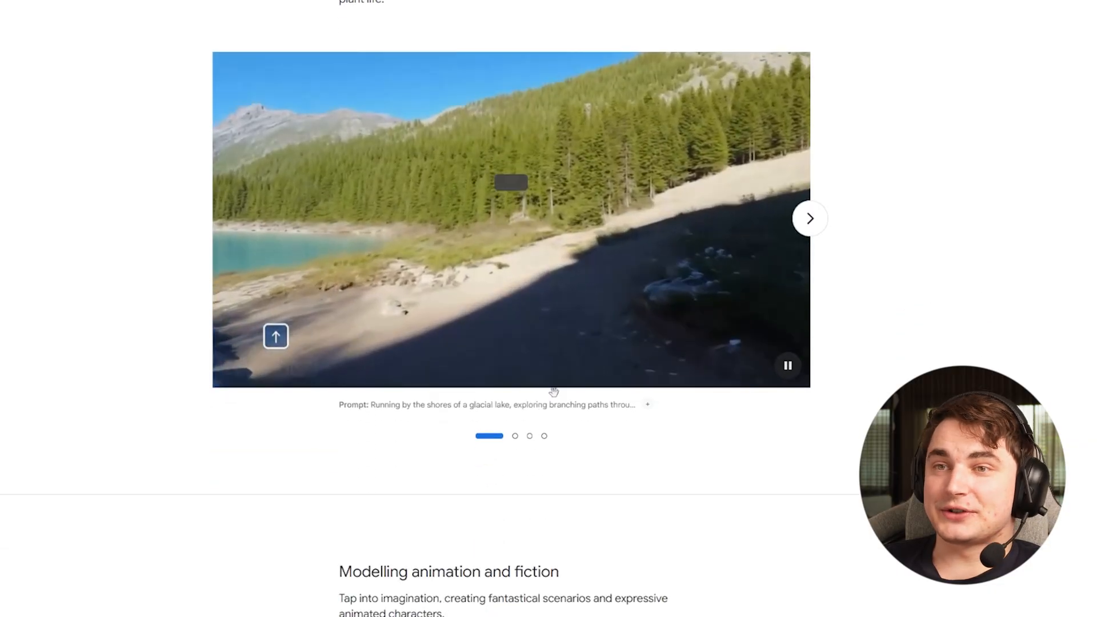
pyautogui.scroll(3)
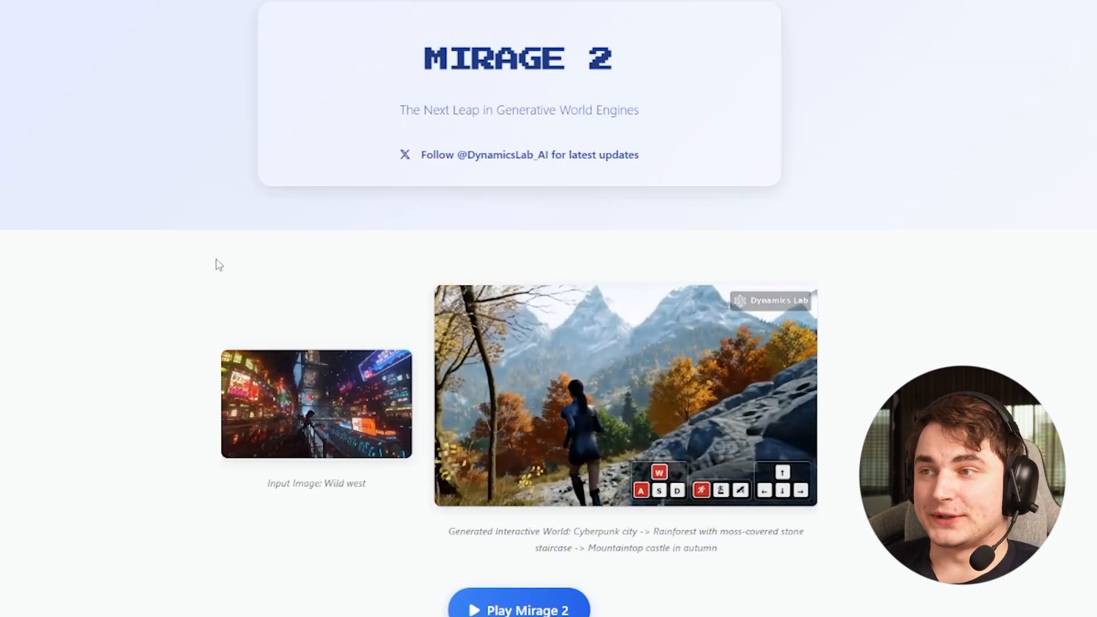
# Browse the Upload Your World gallery and launch 'Play Mirage 2', landing in the busy-server queue.
pyautogui.scroll(-3)
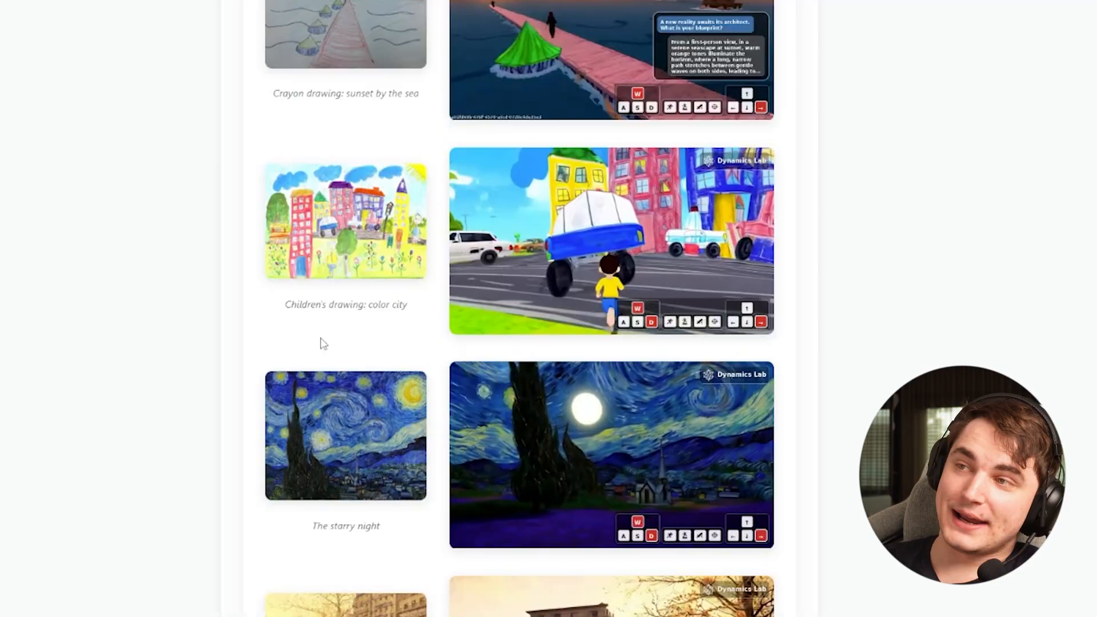
pyautogui.scroll(3)
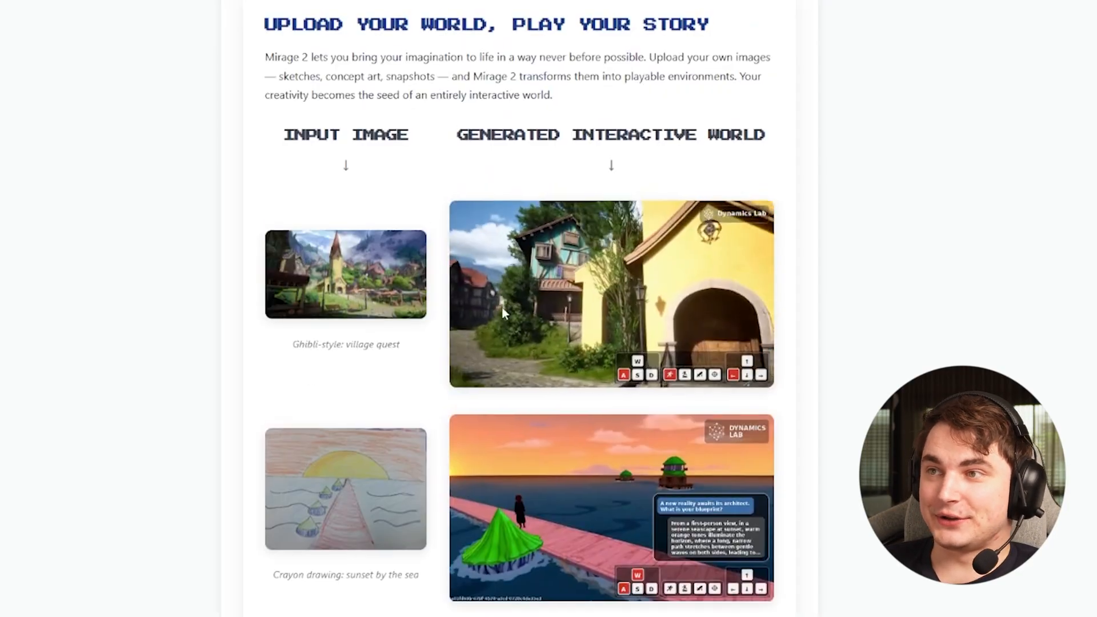
pyautogui.scroll(-3)
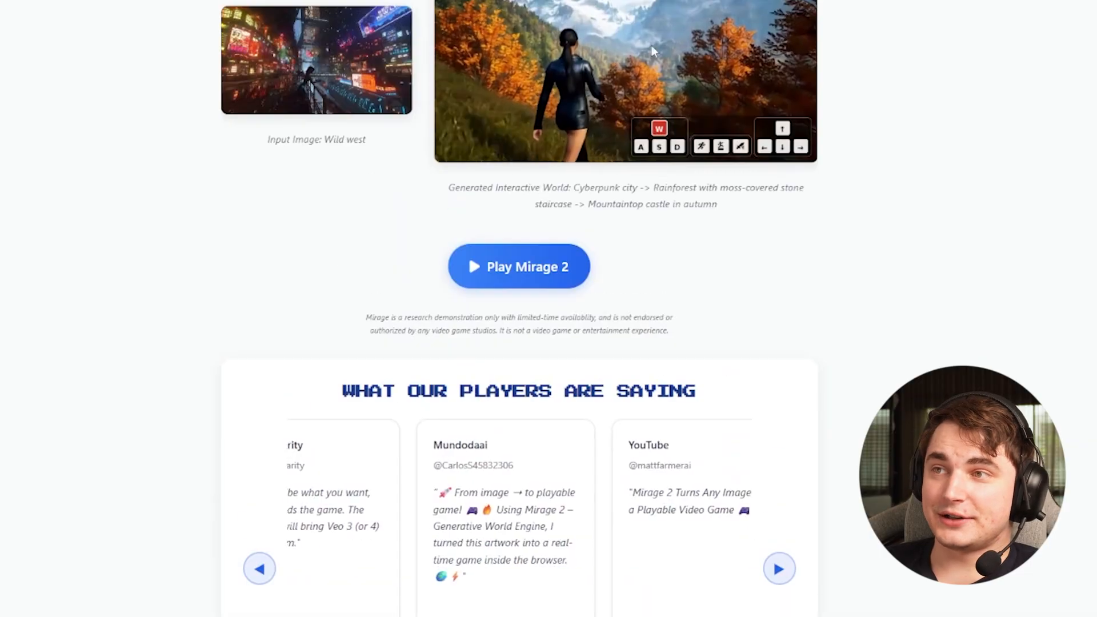
pyautogui.click(519, 266)
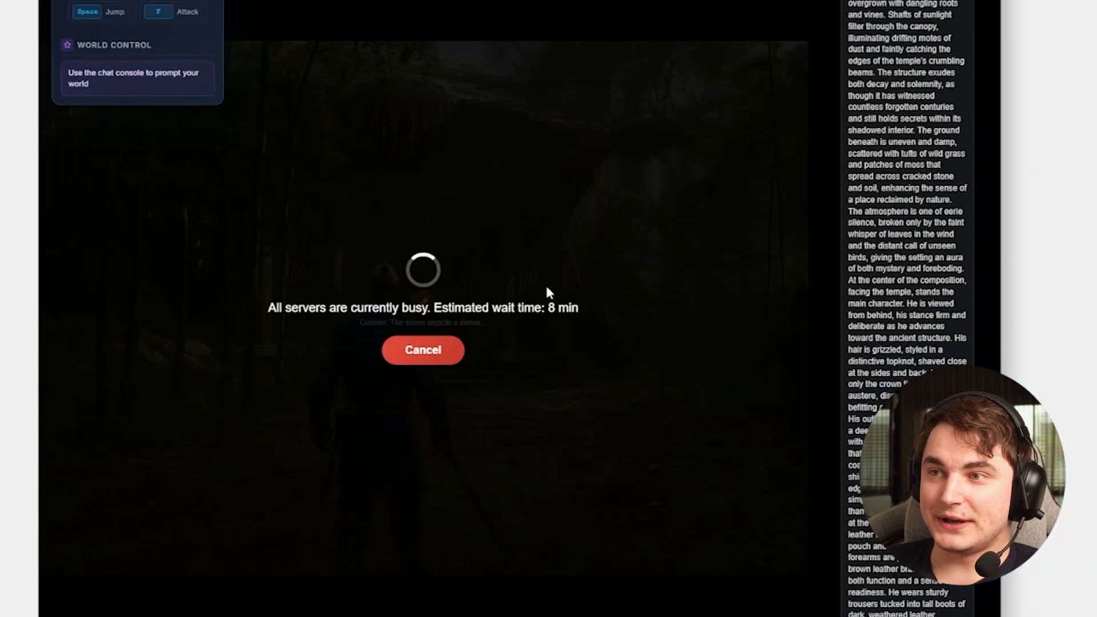
pyautogui.moveTo(304, 283)
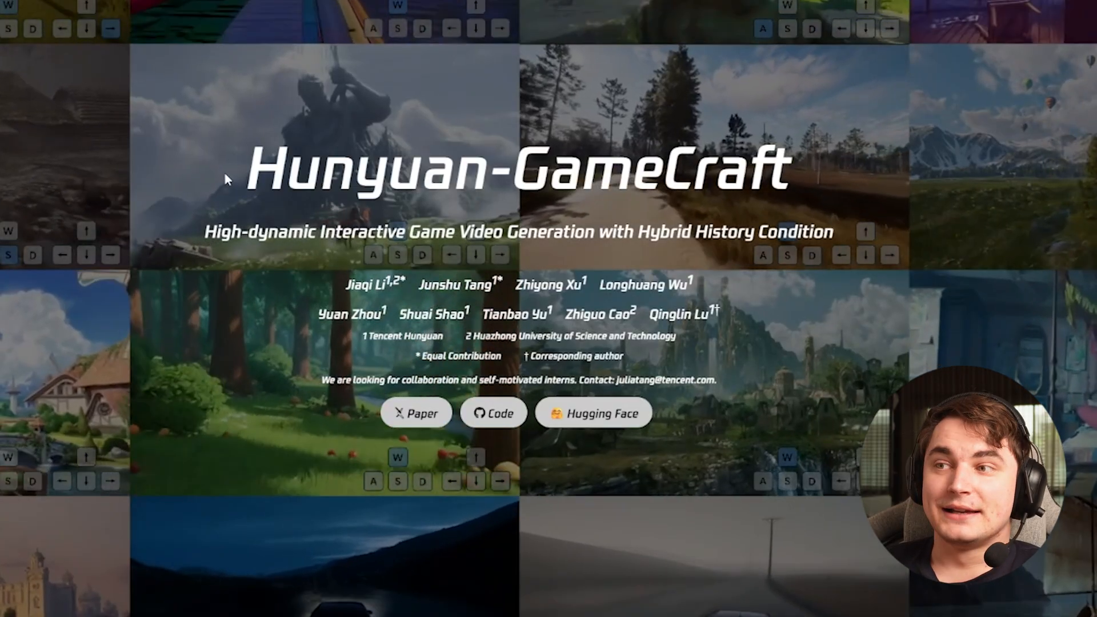
# Scroll through Multi-action Visualization, History Preservation and the Qualitative Performance comparisons.
pyautogui.scroll(-3)
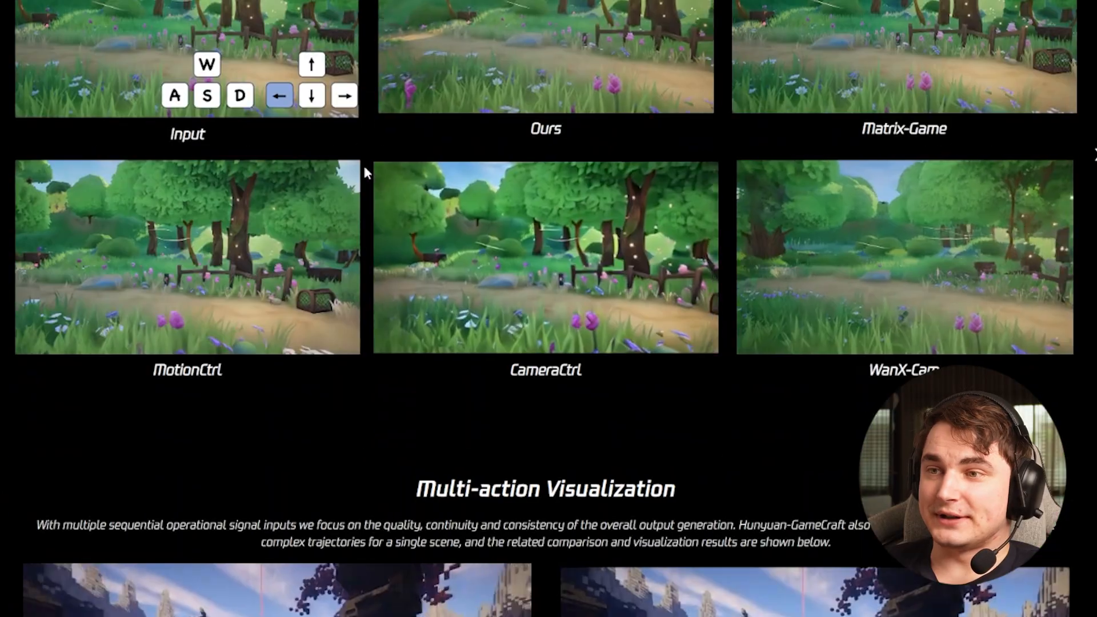
pyautogui.scroll(-3)
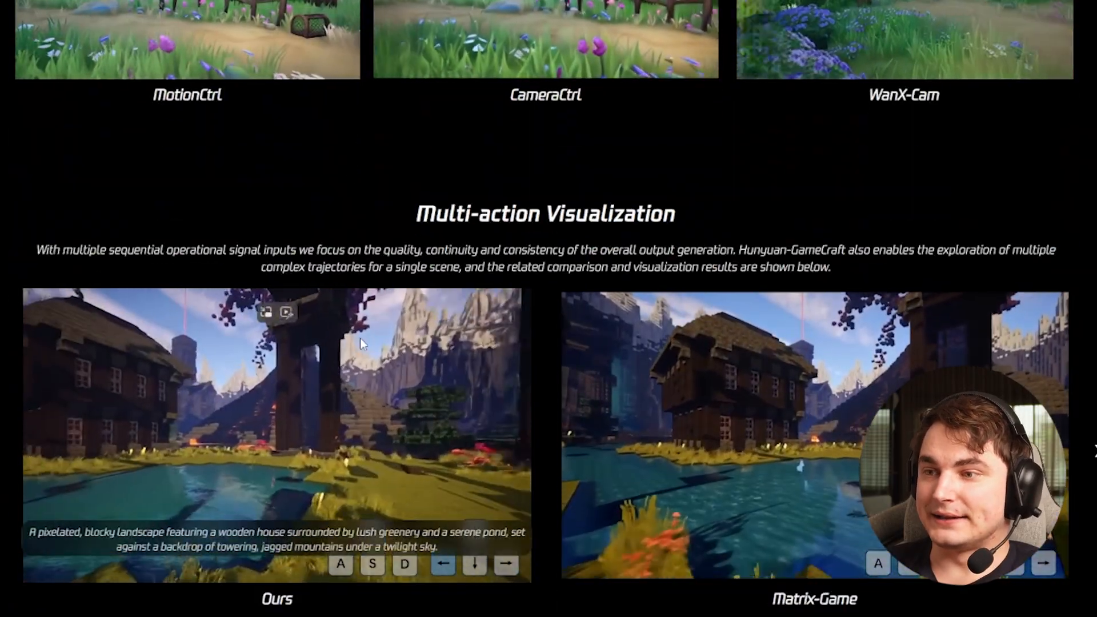
pyautogui.scroll(-3)
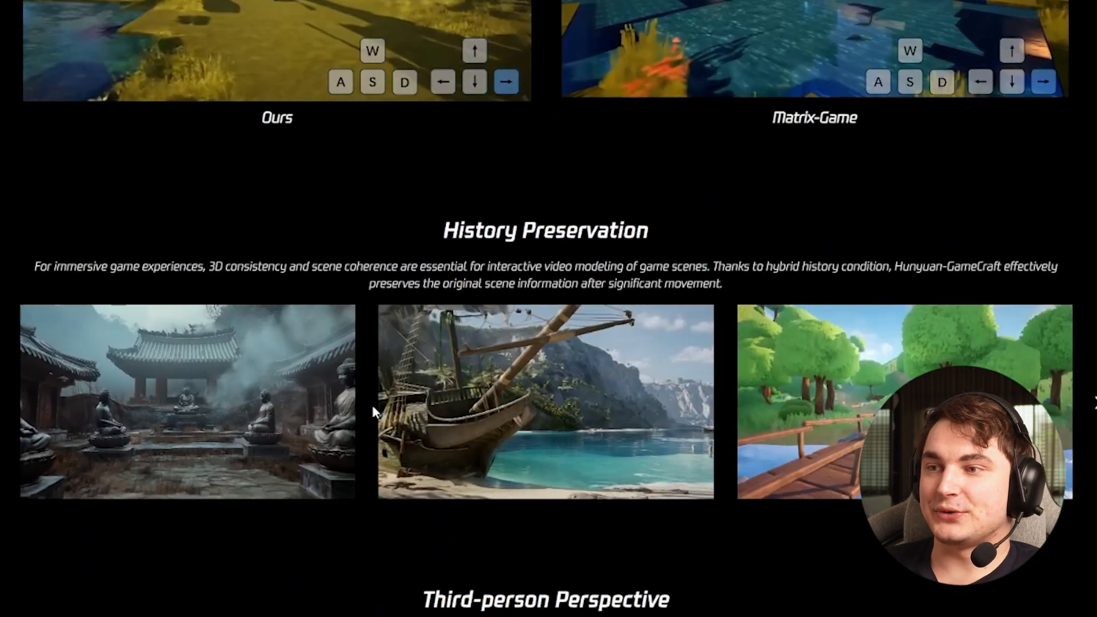
pyautogui.scroll(-3)
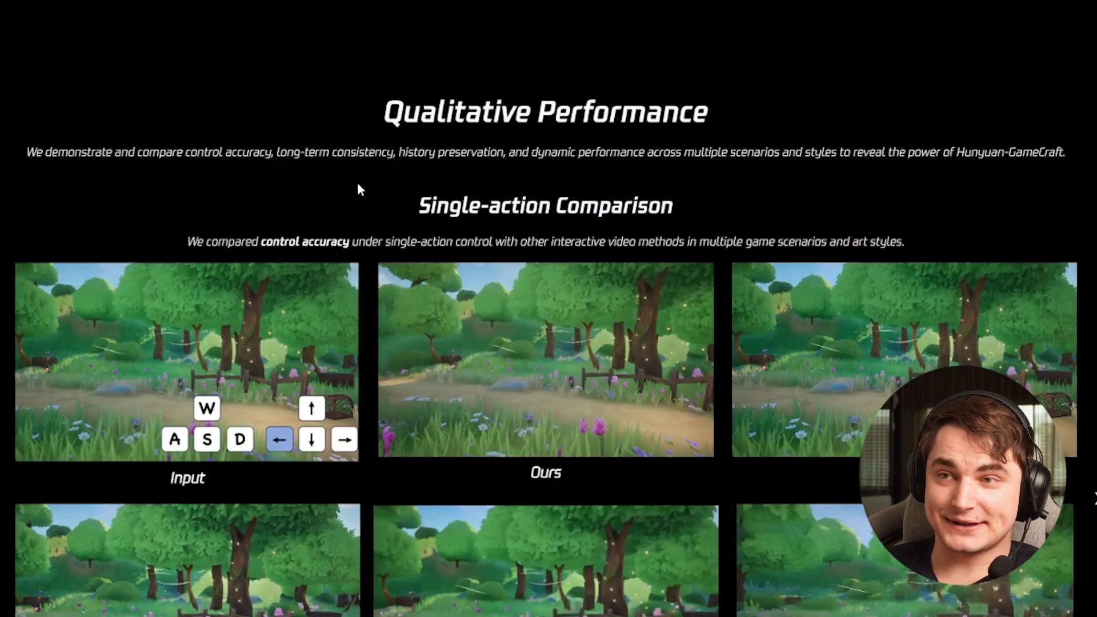
pyautogui.scroll(-3)
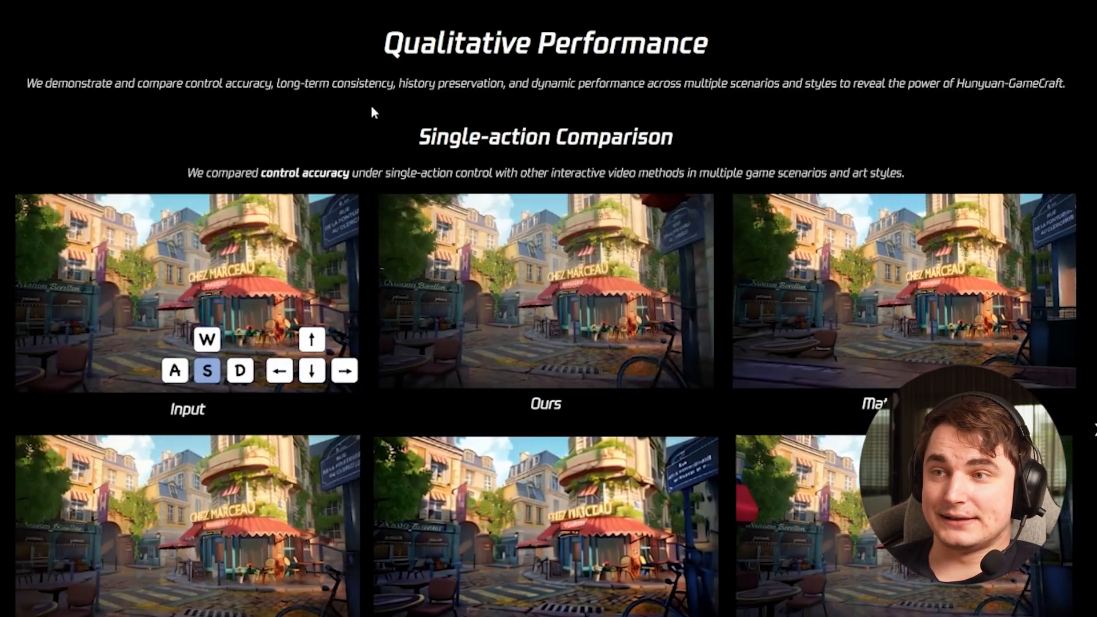
pyautogui.scroll(-3)
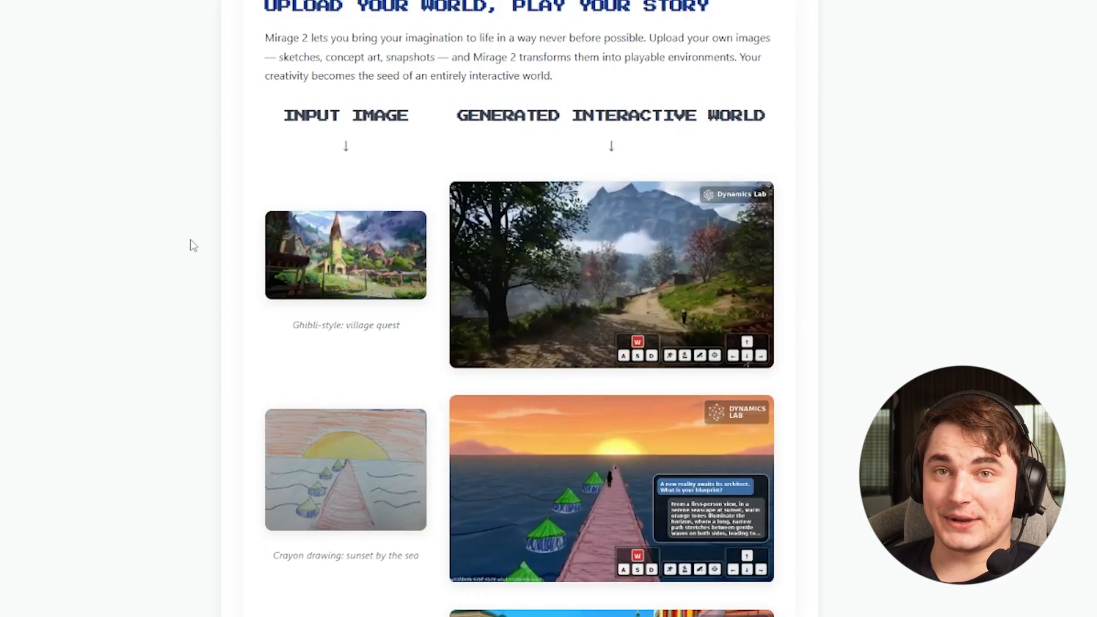
# Scroll through the Upload Your World, Play Your Story drawing-to-world examples.
pyautogui.scroll(-3)
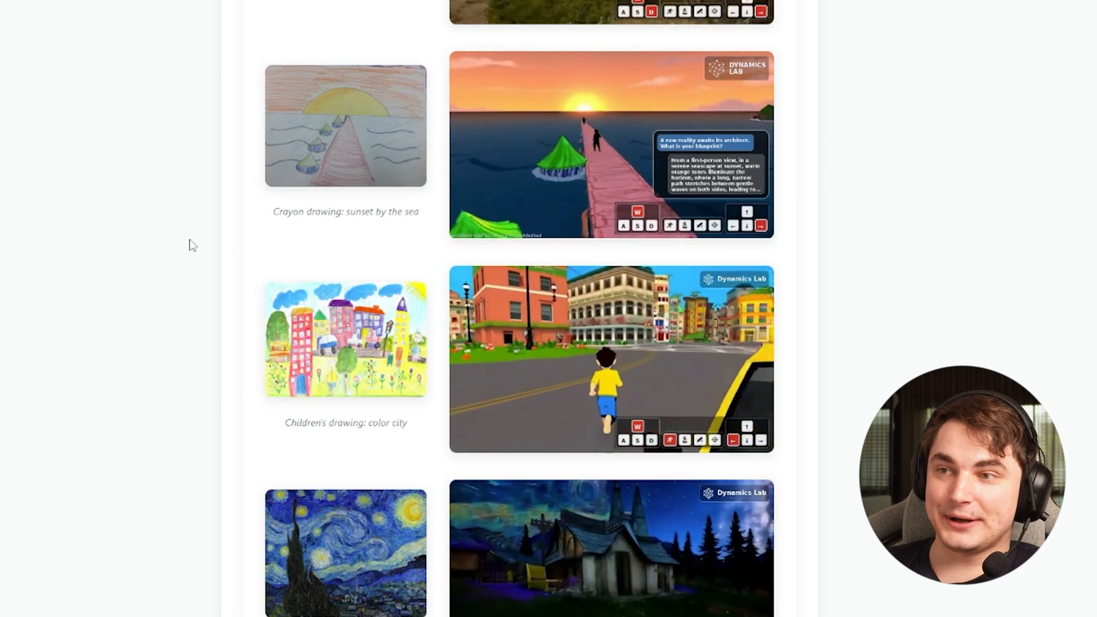
pyautogui.scroll(3)
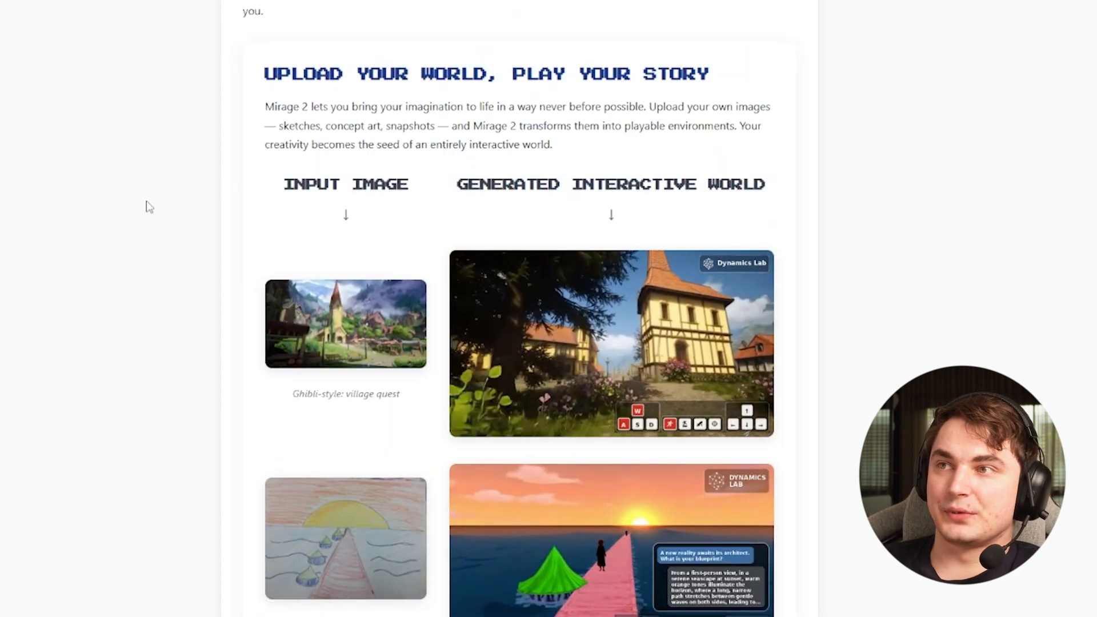
pyautogui.scroll(-3)
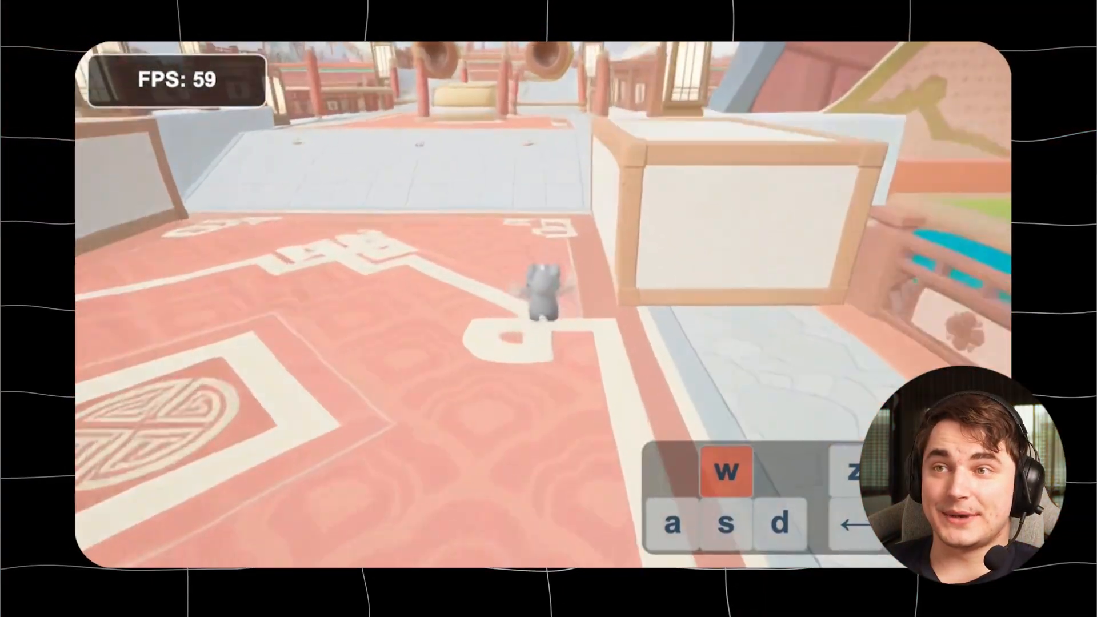
# Watch the Yan-Sim demo video and scroll to the architecture diagram and simulation sections.
pyautogui.press('w')
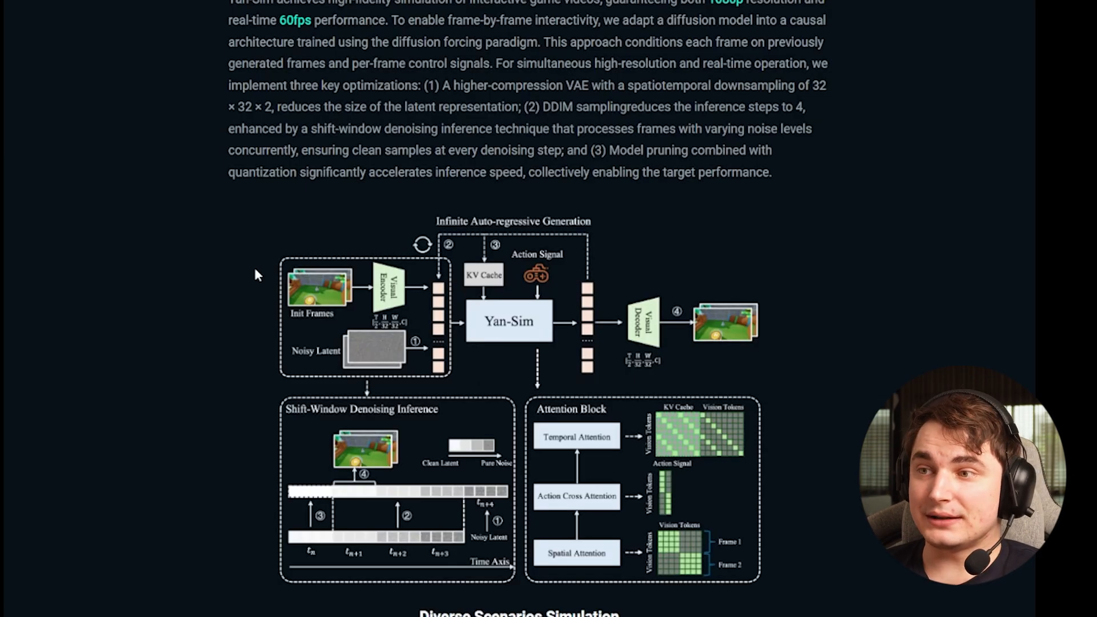
pyautogui.scroll(-3)
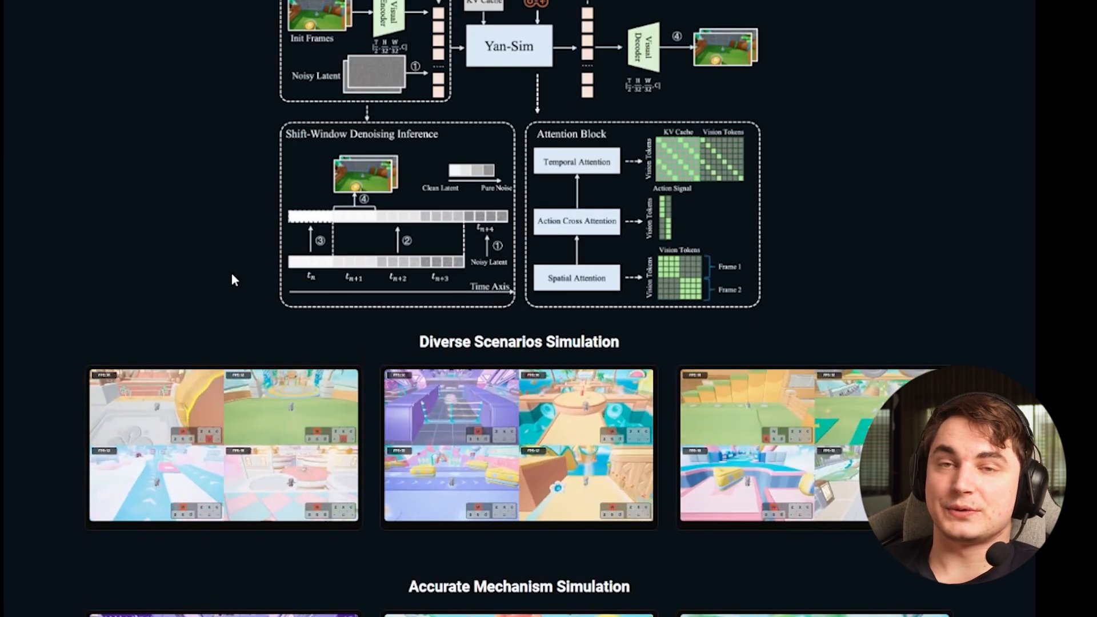
pyautogui.scroll(3)
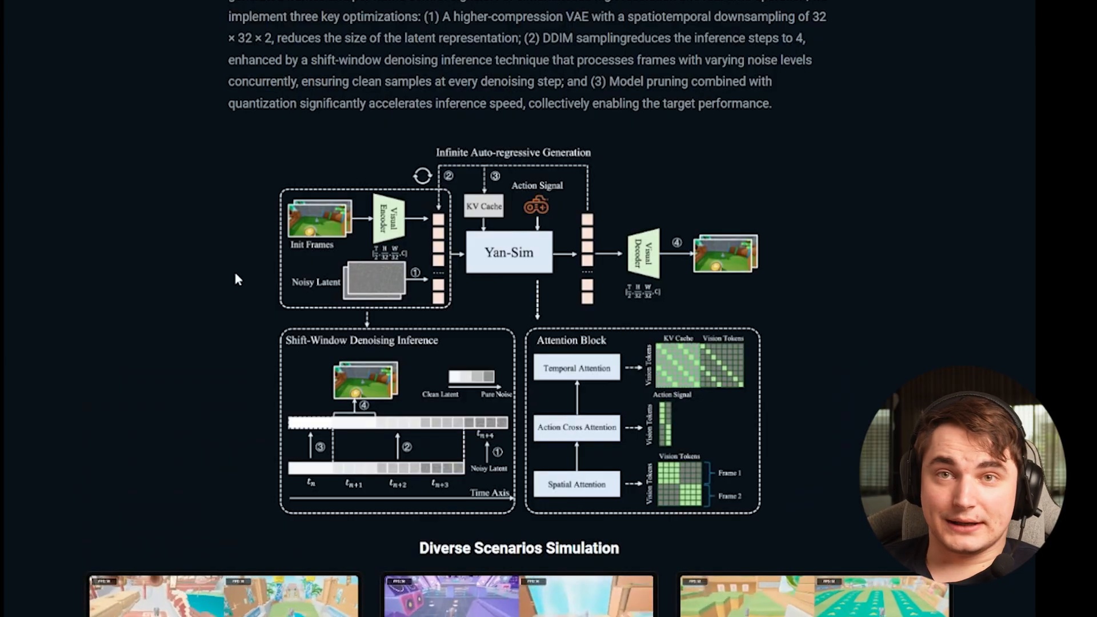